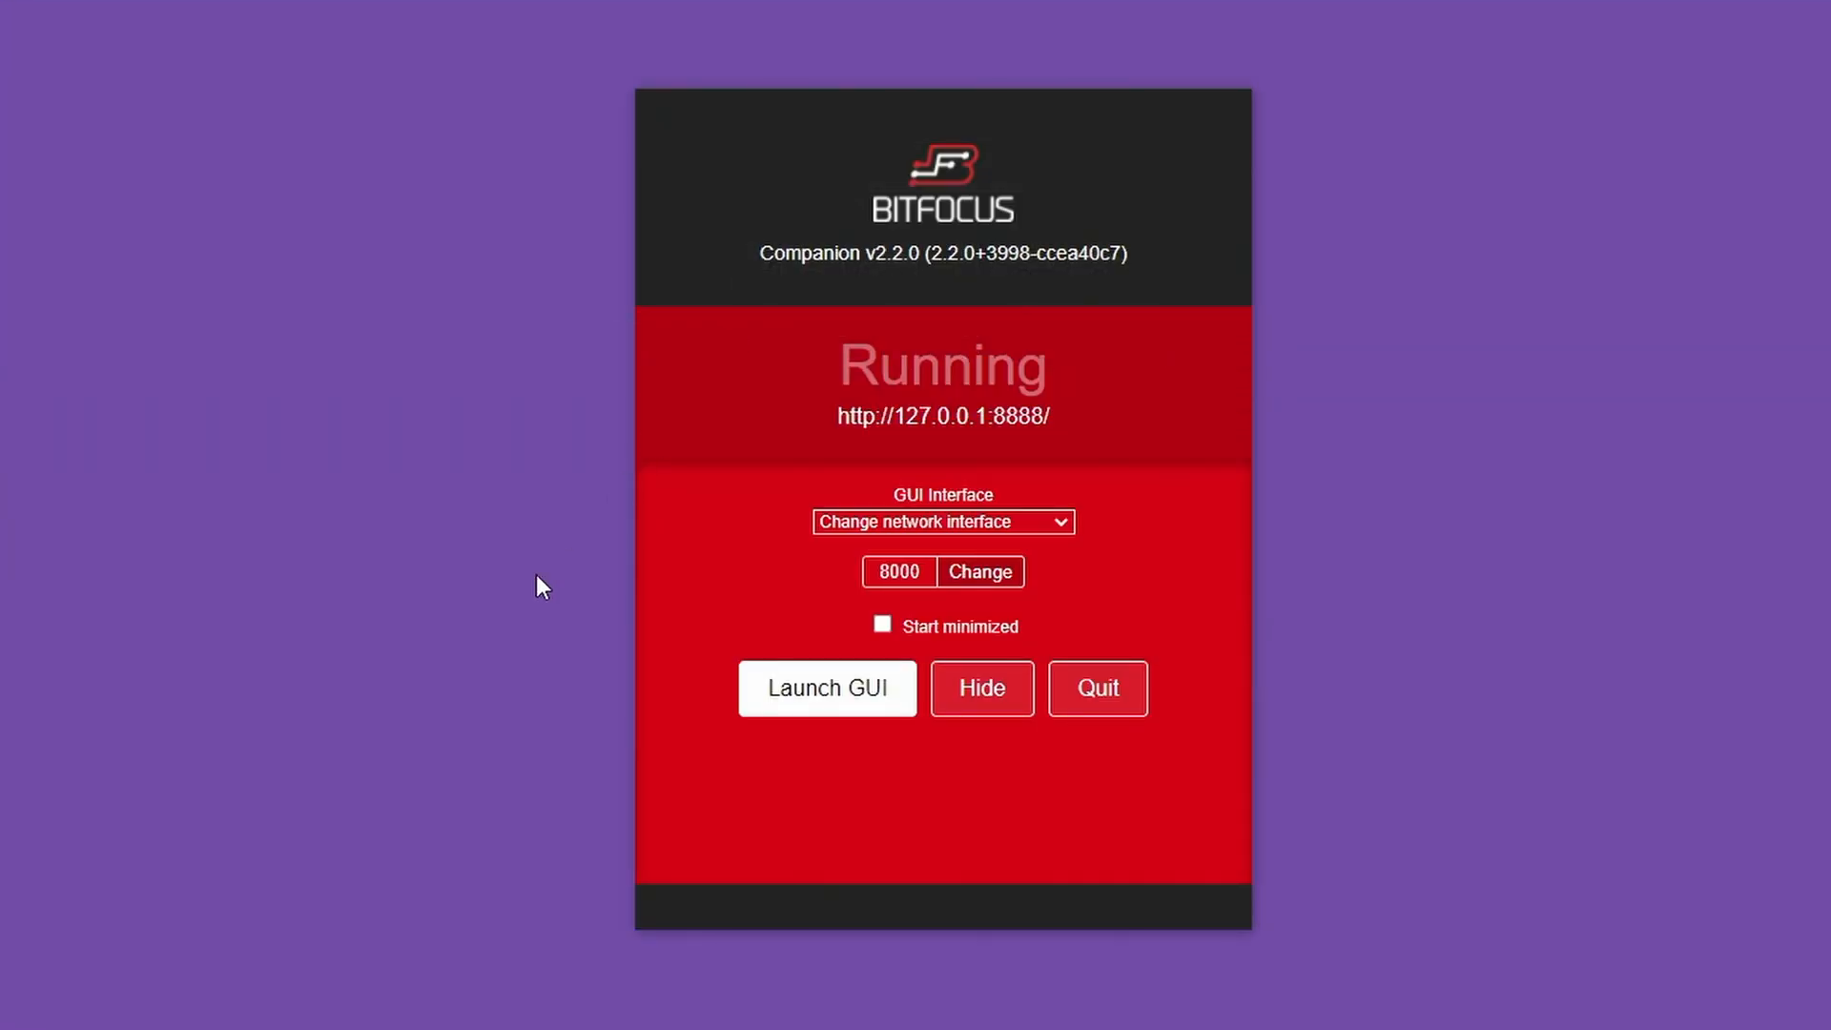
pyautogui.moveTo(1030, 778)
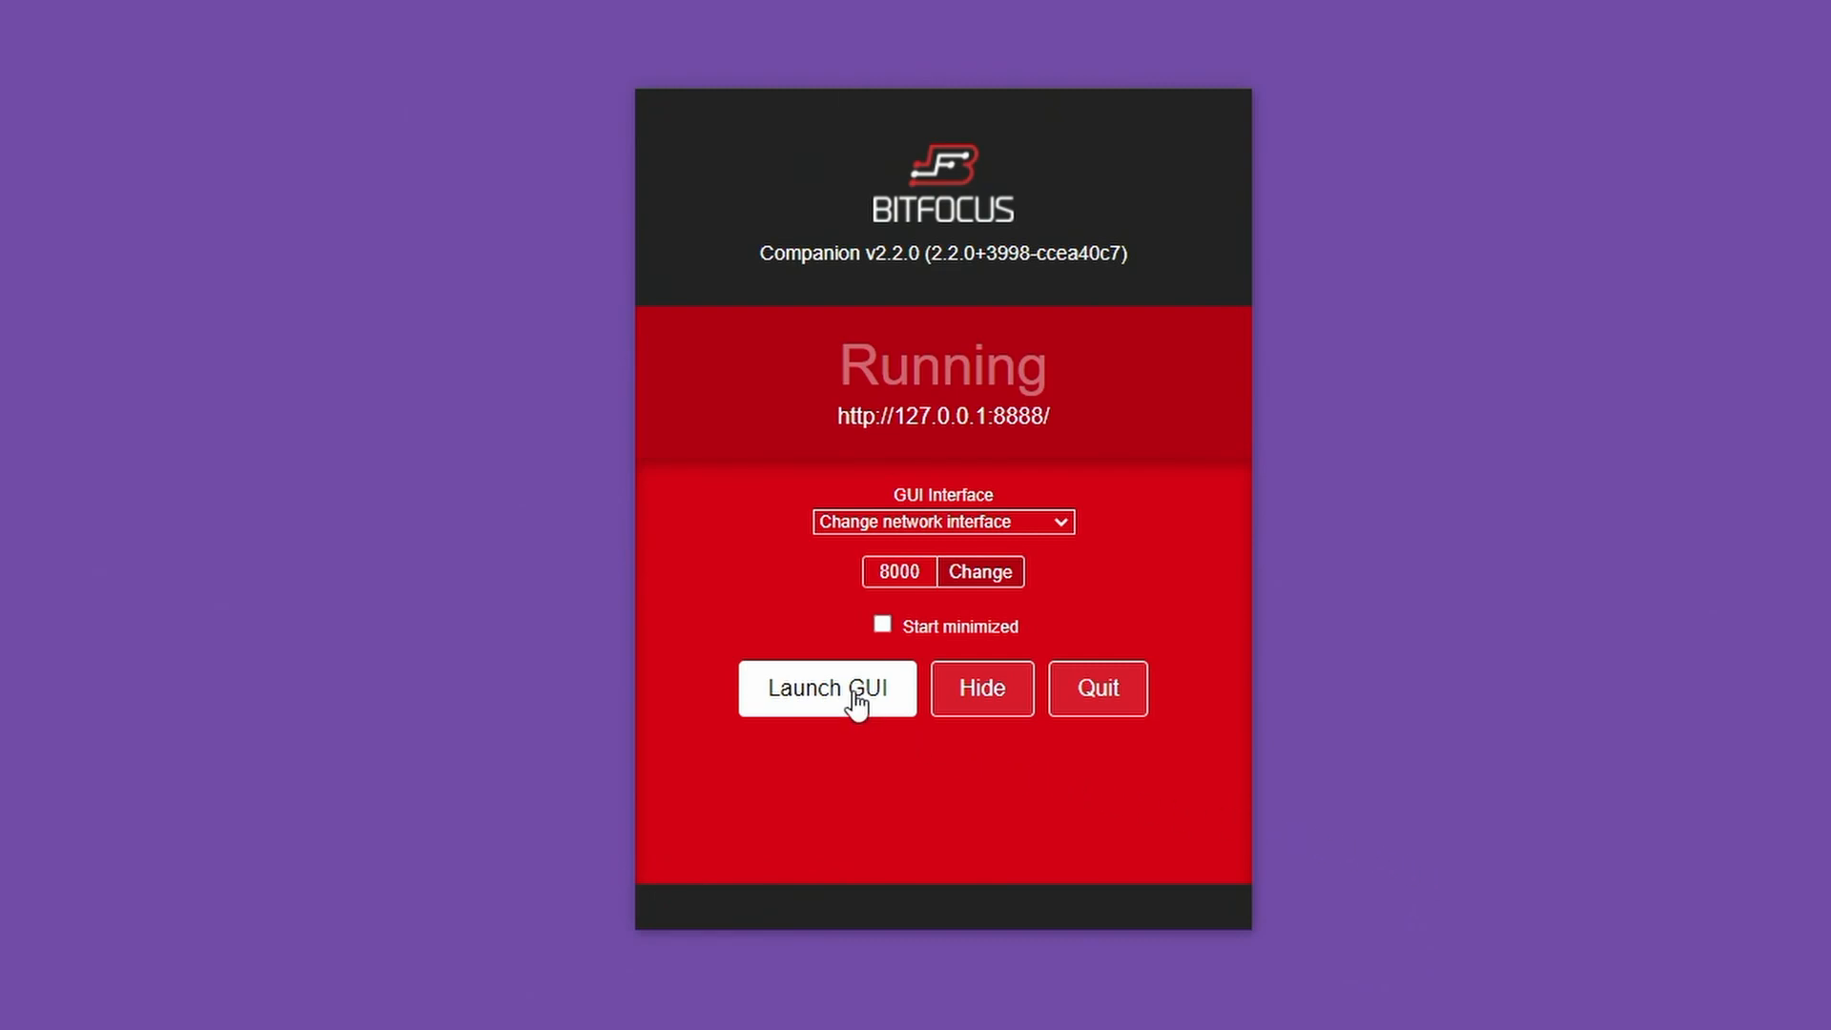
# Step: Launch the Companion admin GUI in the browser and scroll down the v2.2.0 changelog
pyautogui.click(827, 687)
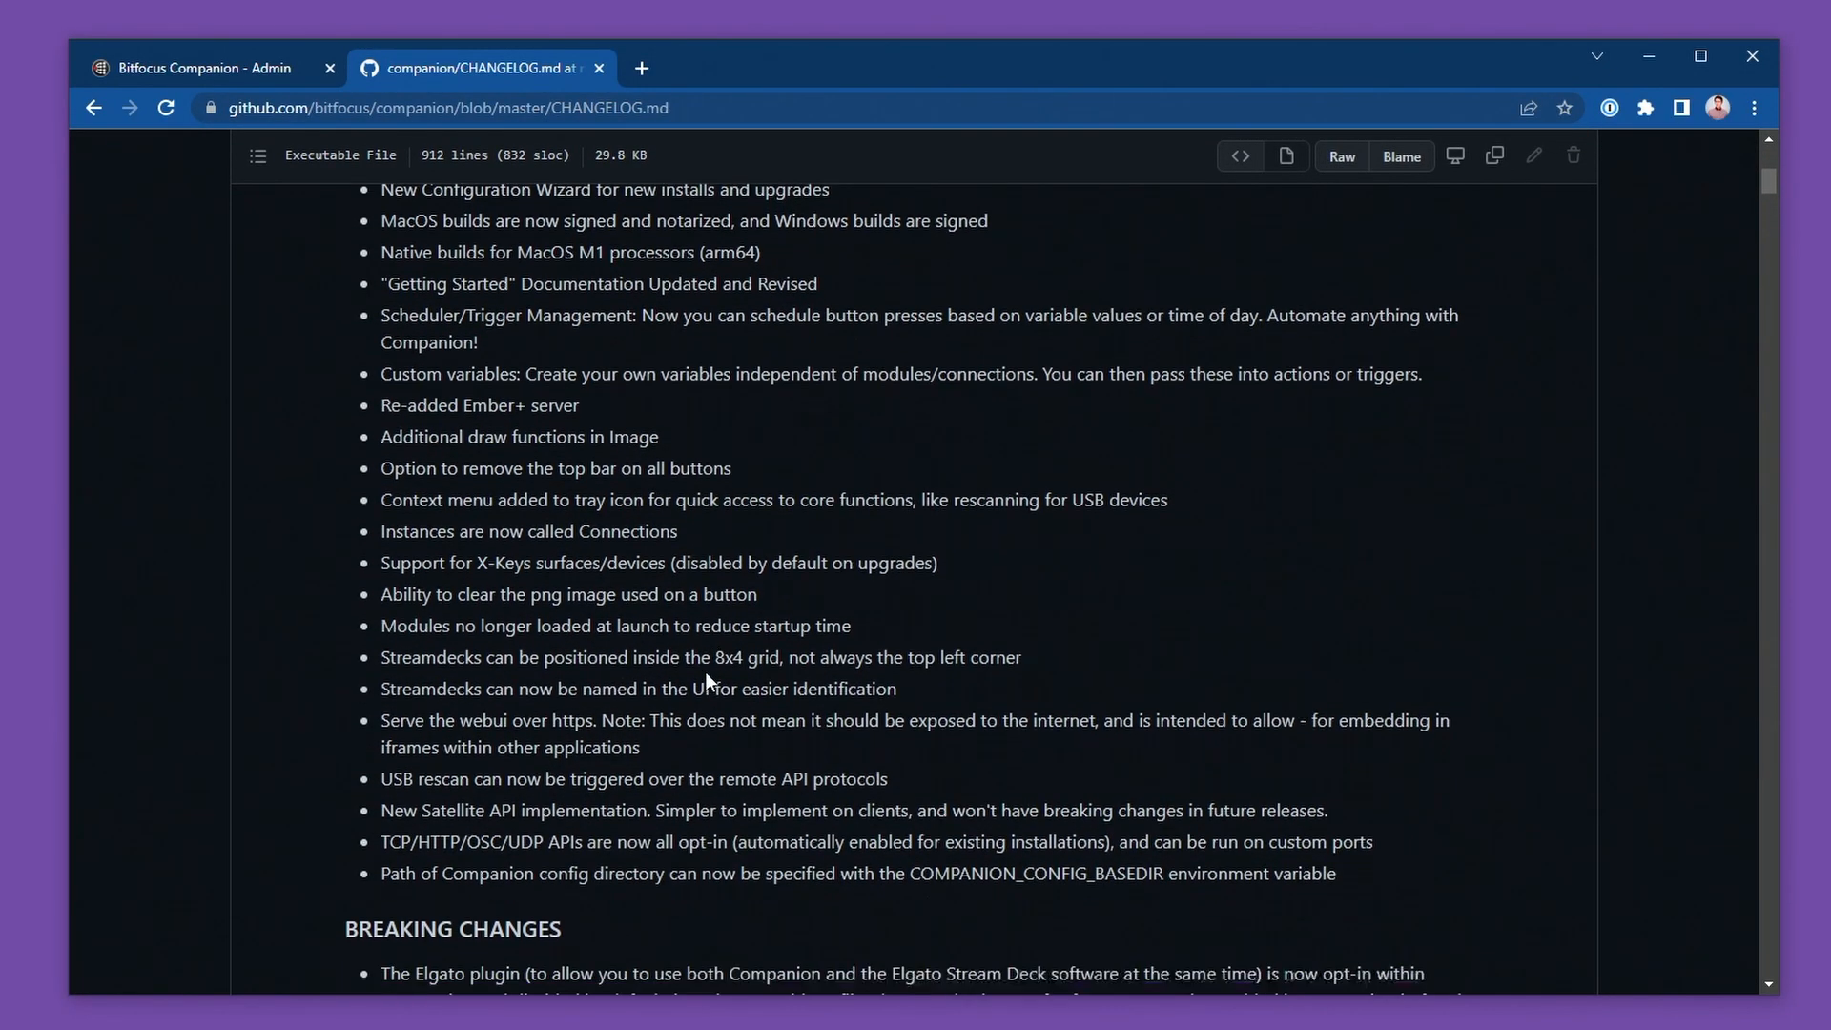
pyautogui.scroll(-3)
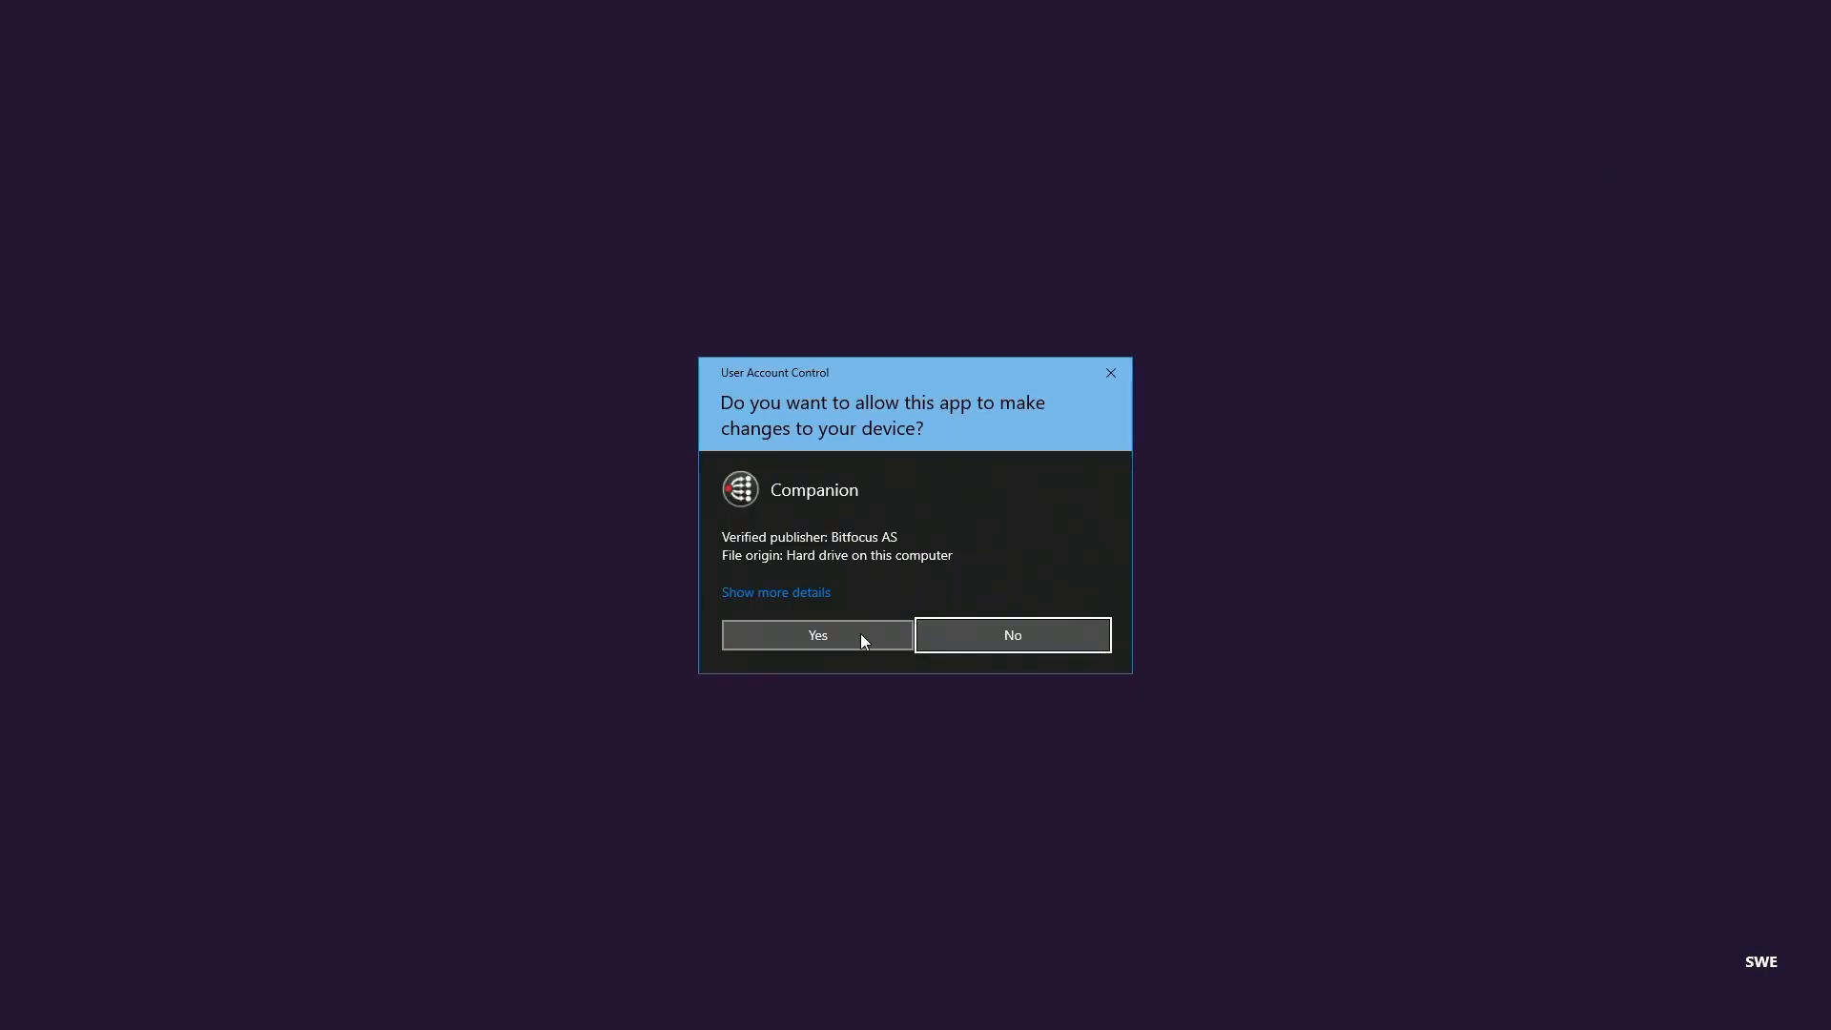
# Step: Approve the Windows User Account Control prompt for Companion
pyautogui.click(817, 634)
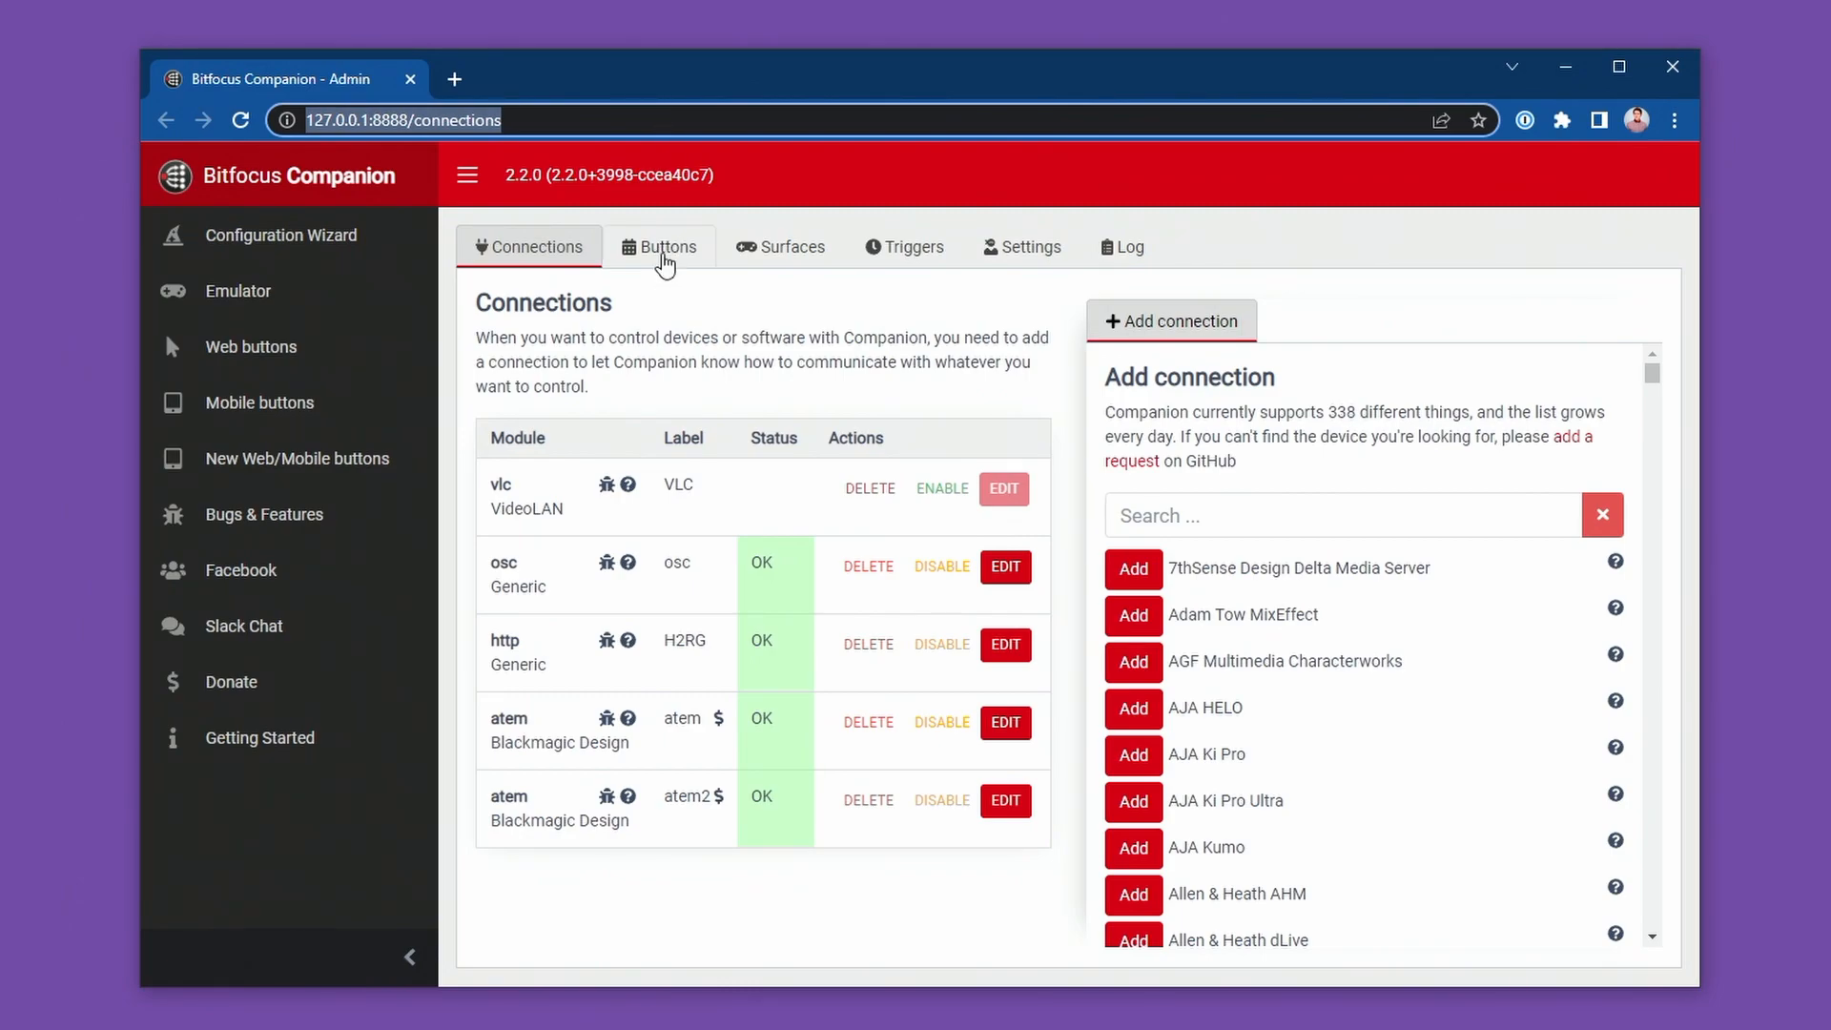
# Step: Switch to the Buttons configuration page
pyautogui.click(660, 246)
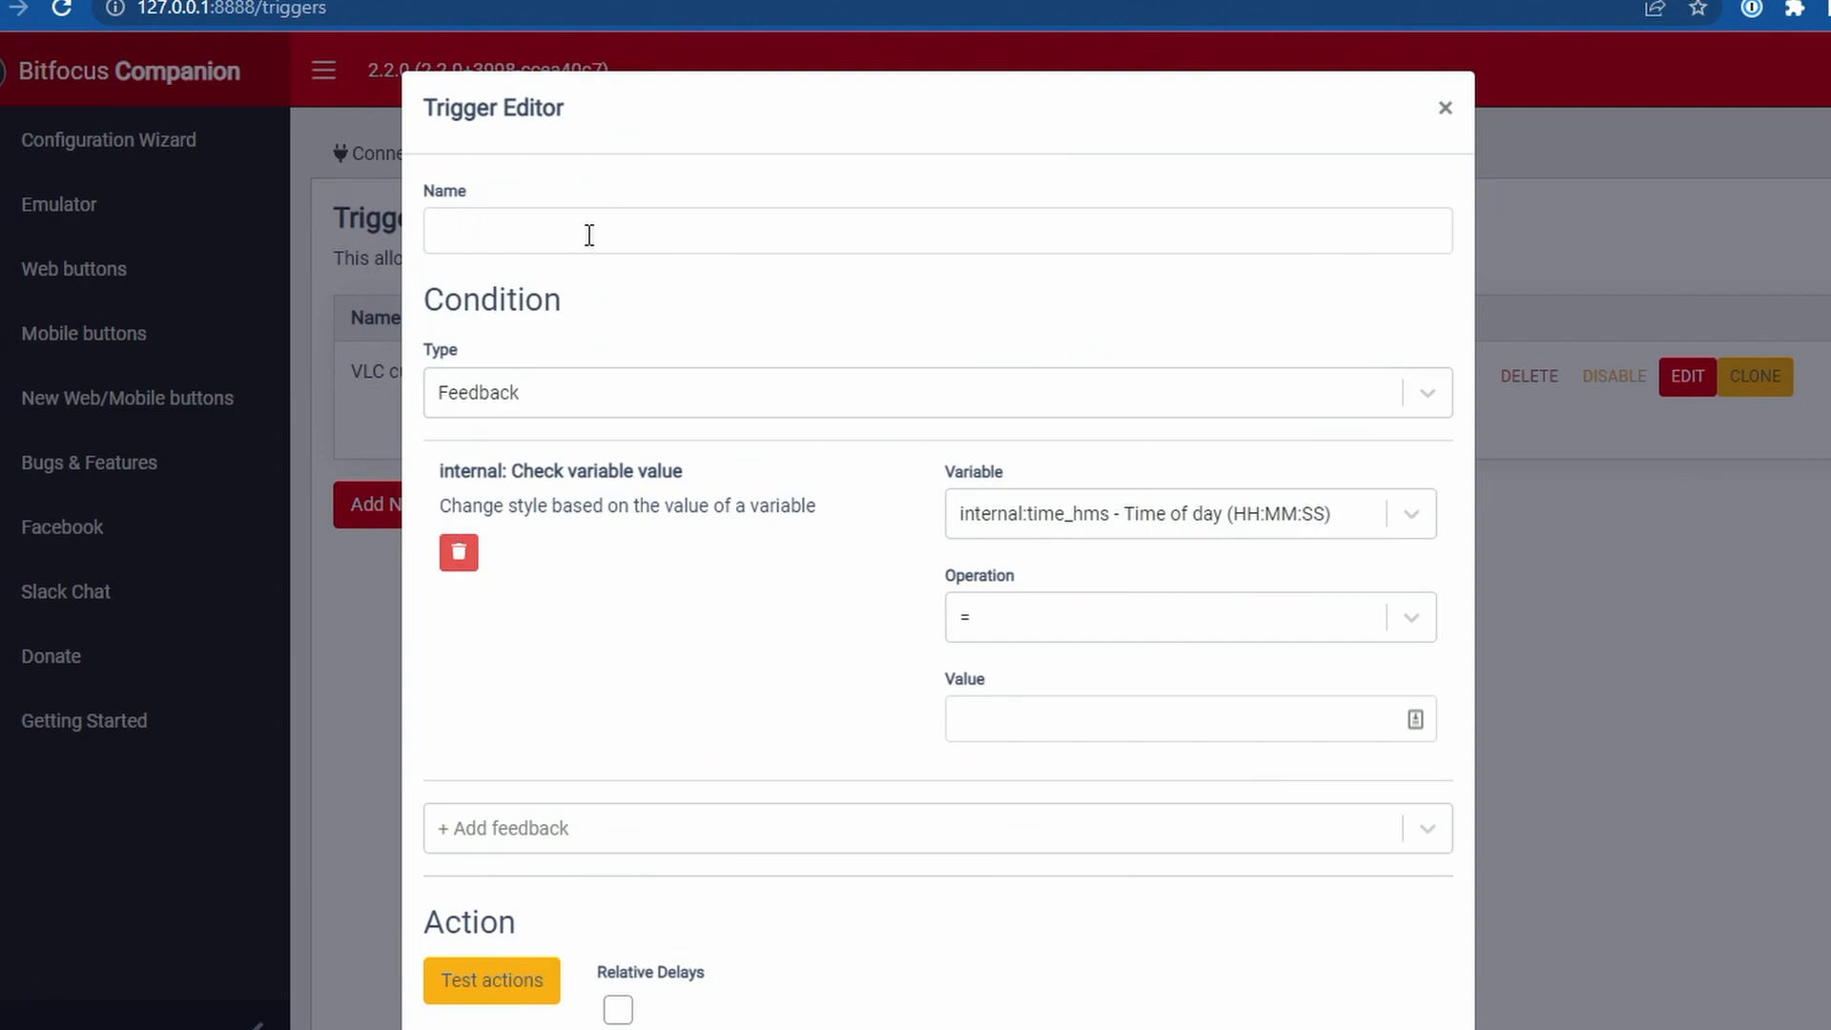
# Step: Set a 09:00:00 time-of-day trigger including Saturday, and add custom variable my_custom_variable
pyautogui.write("It's 9")
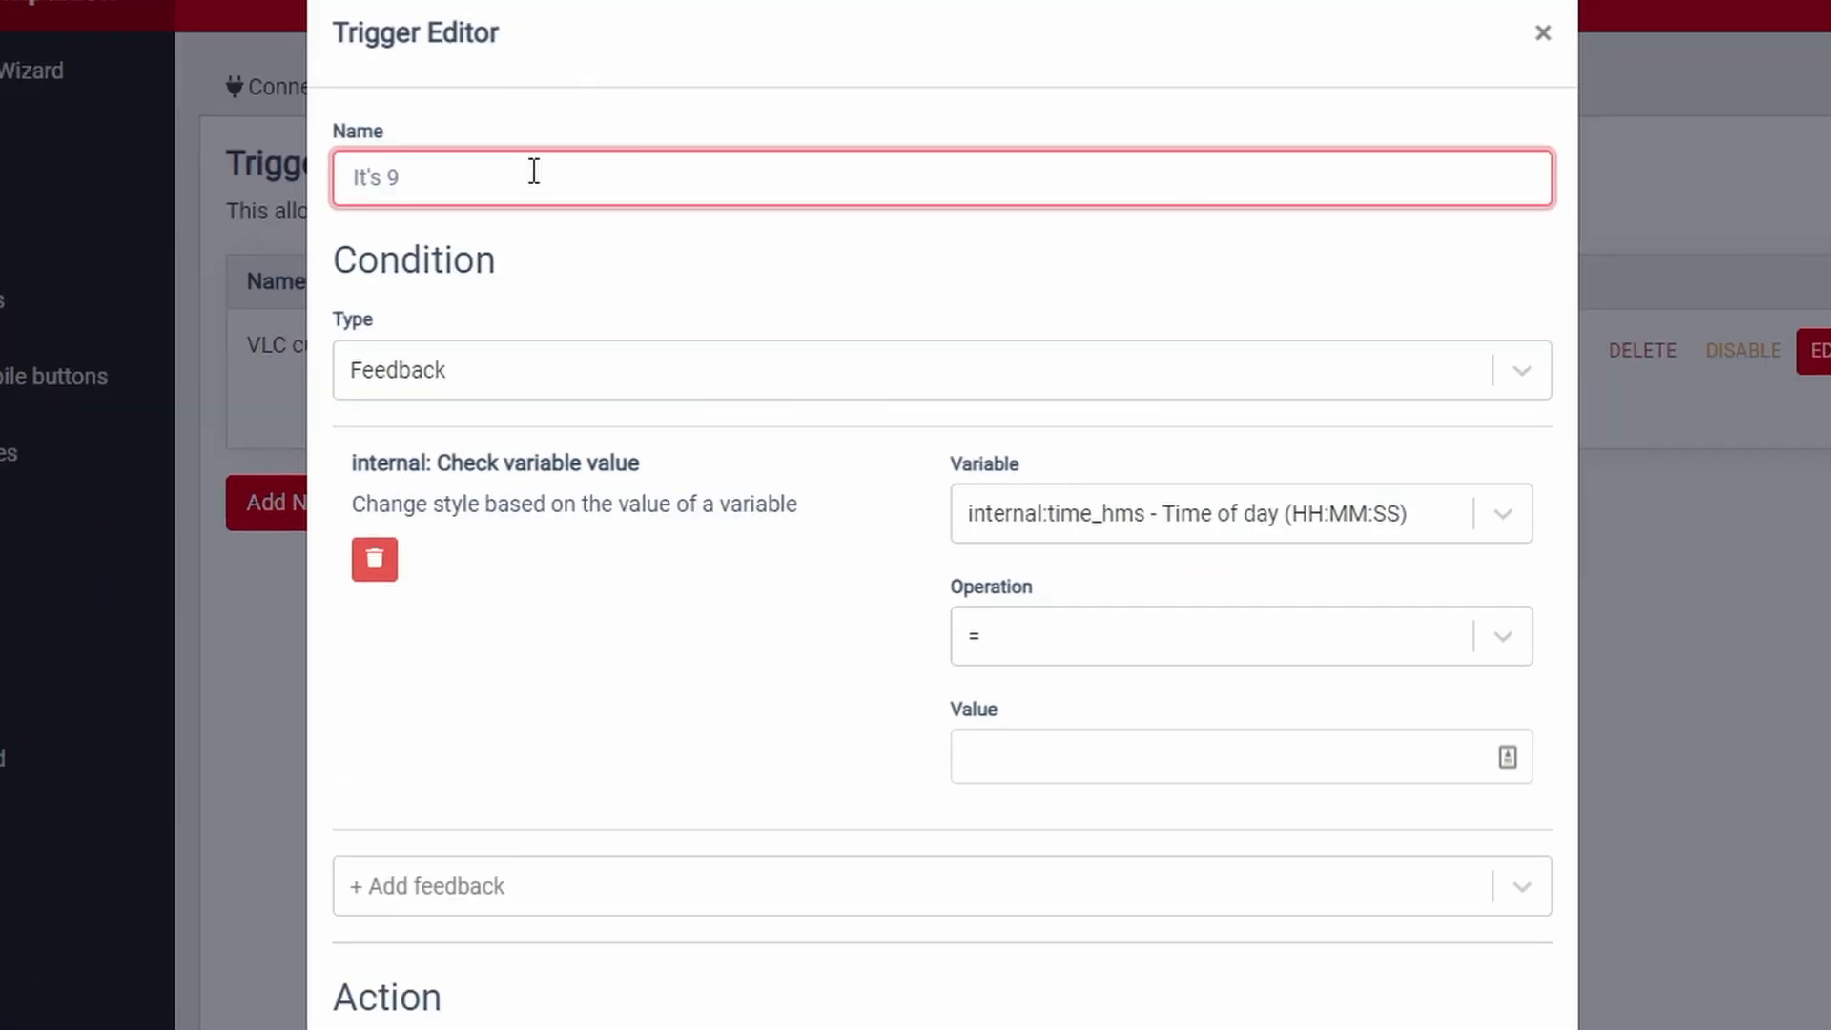
pyautogui.click(942, 370)
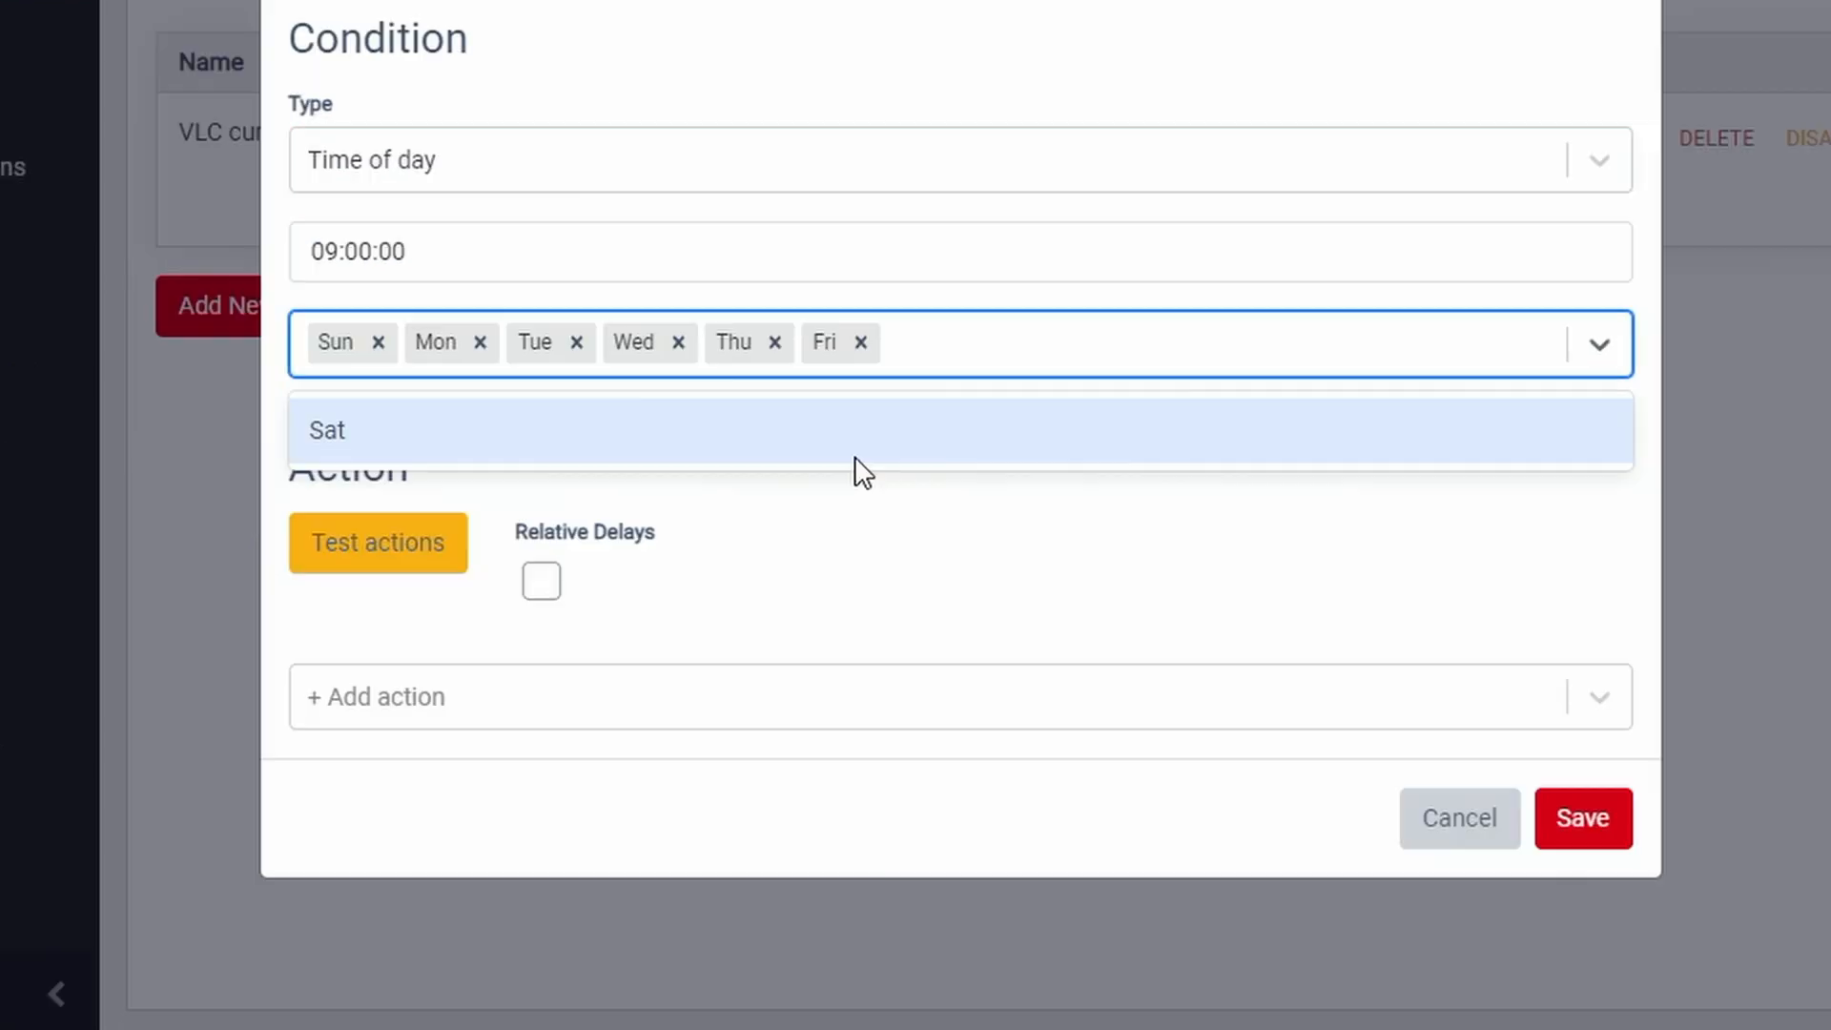
pyautogui.click(326, 430)
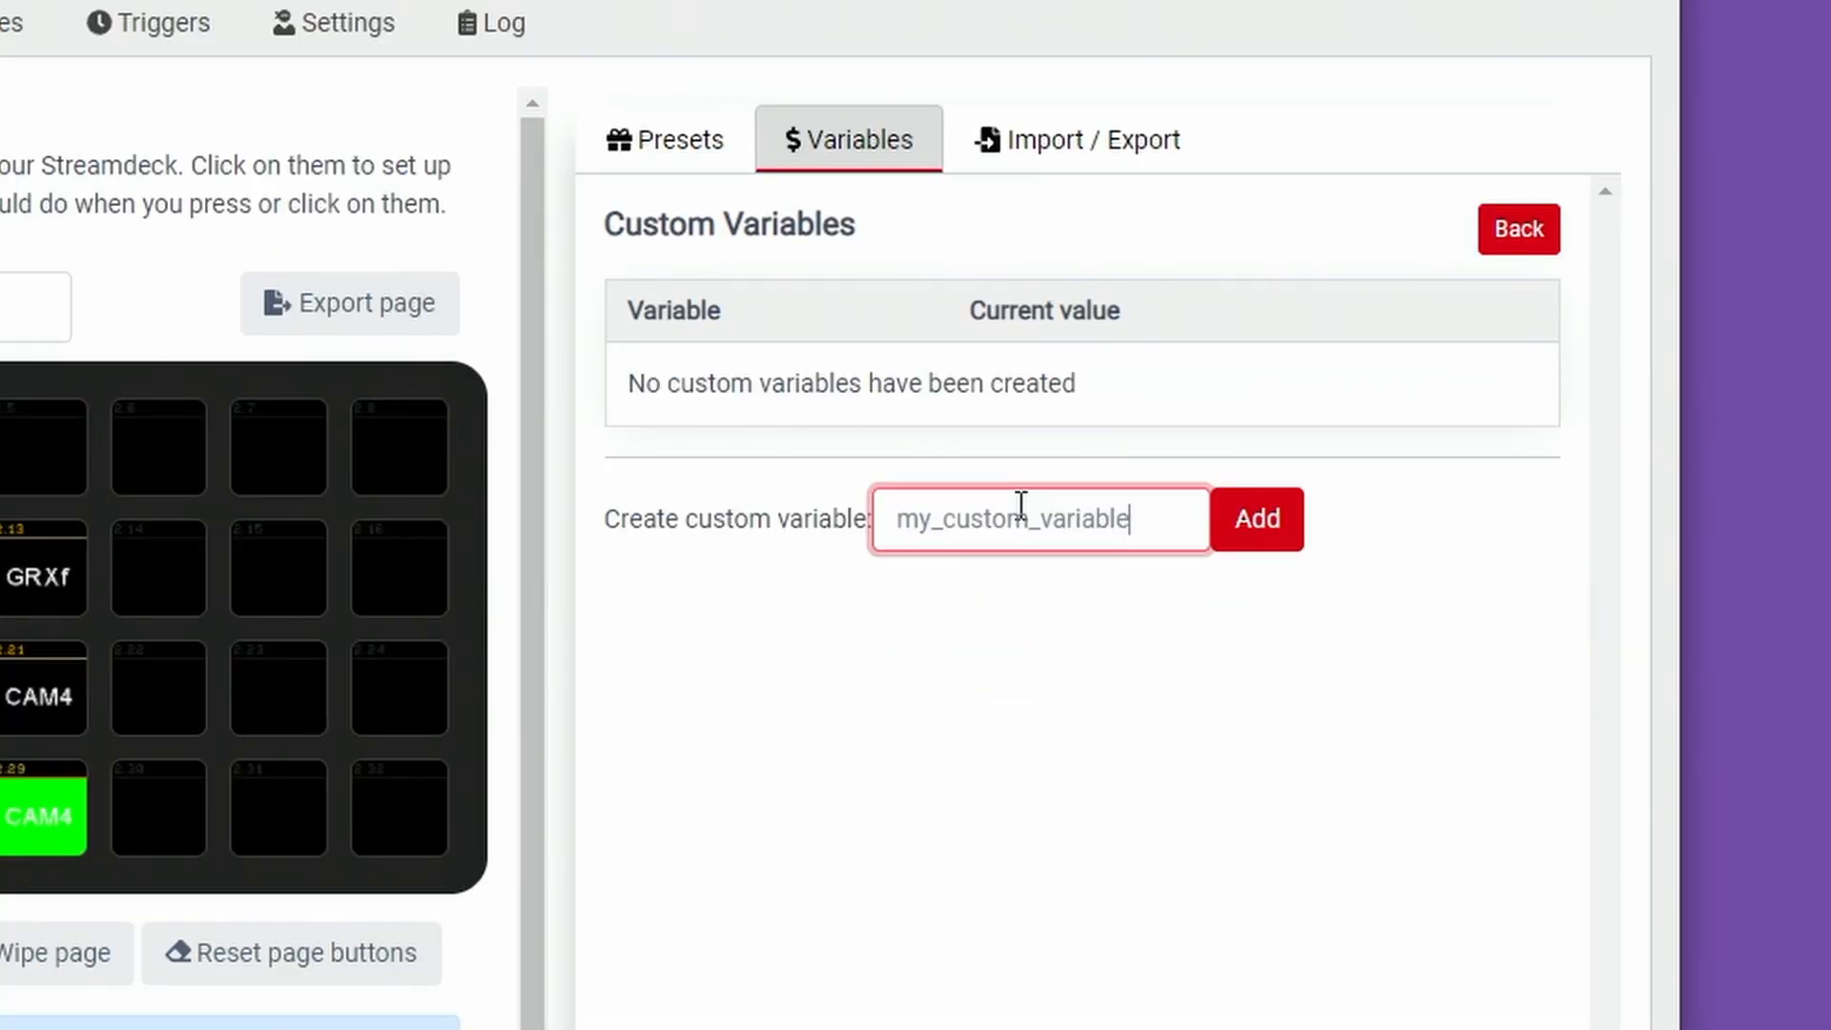
pyautogui.click(1257, 518)
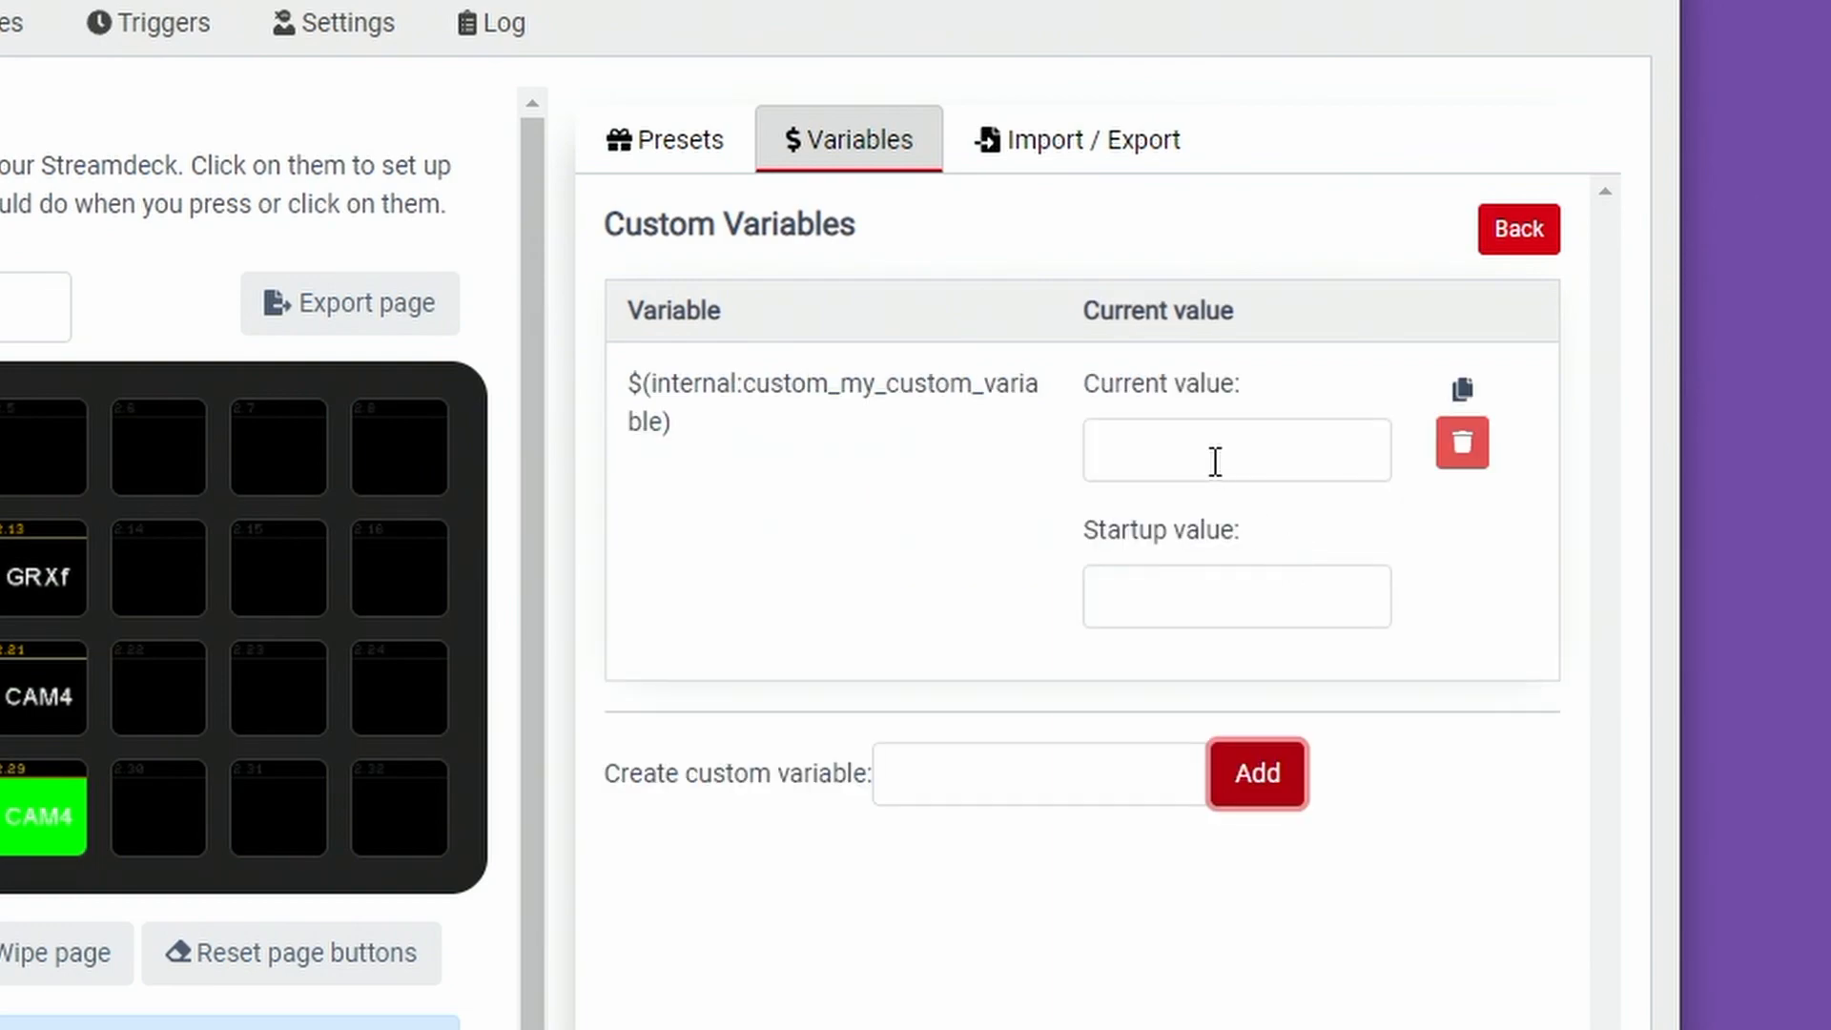
pyautogui.write('10')
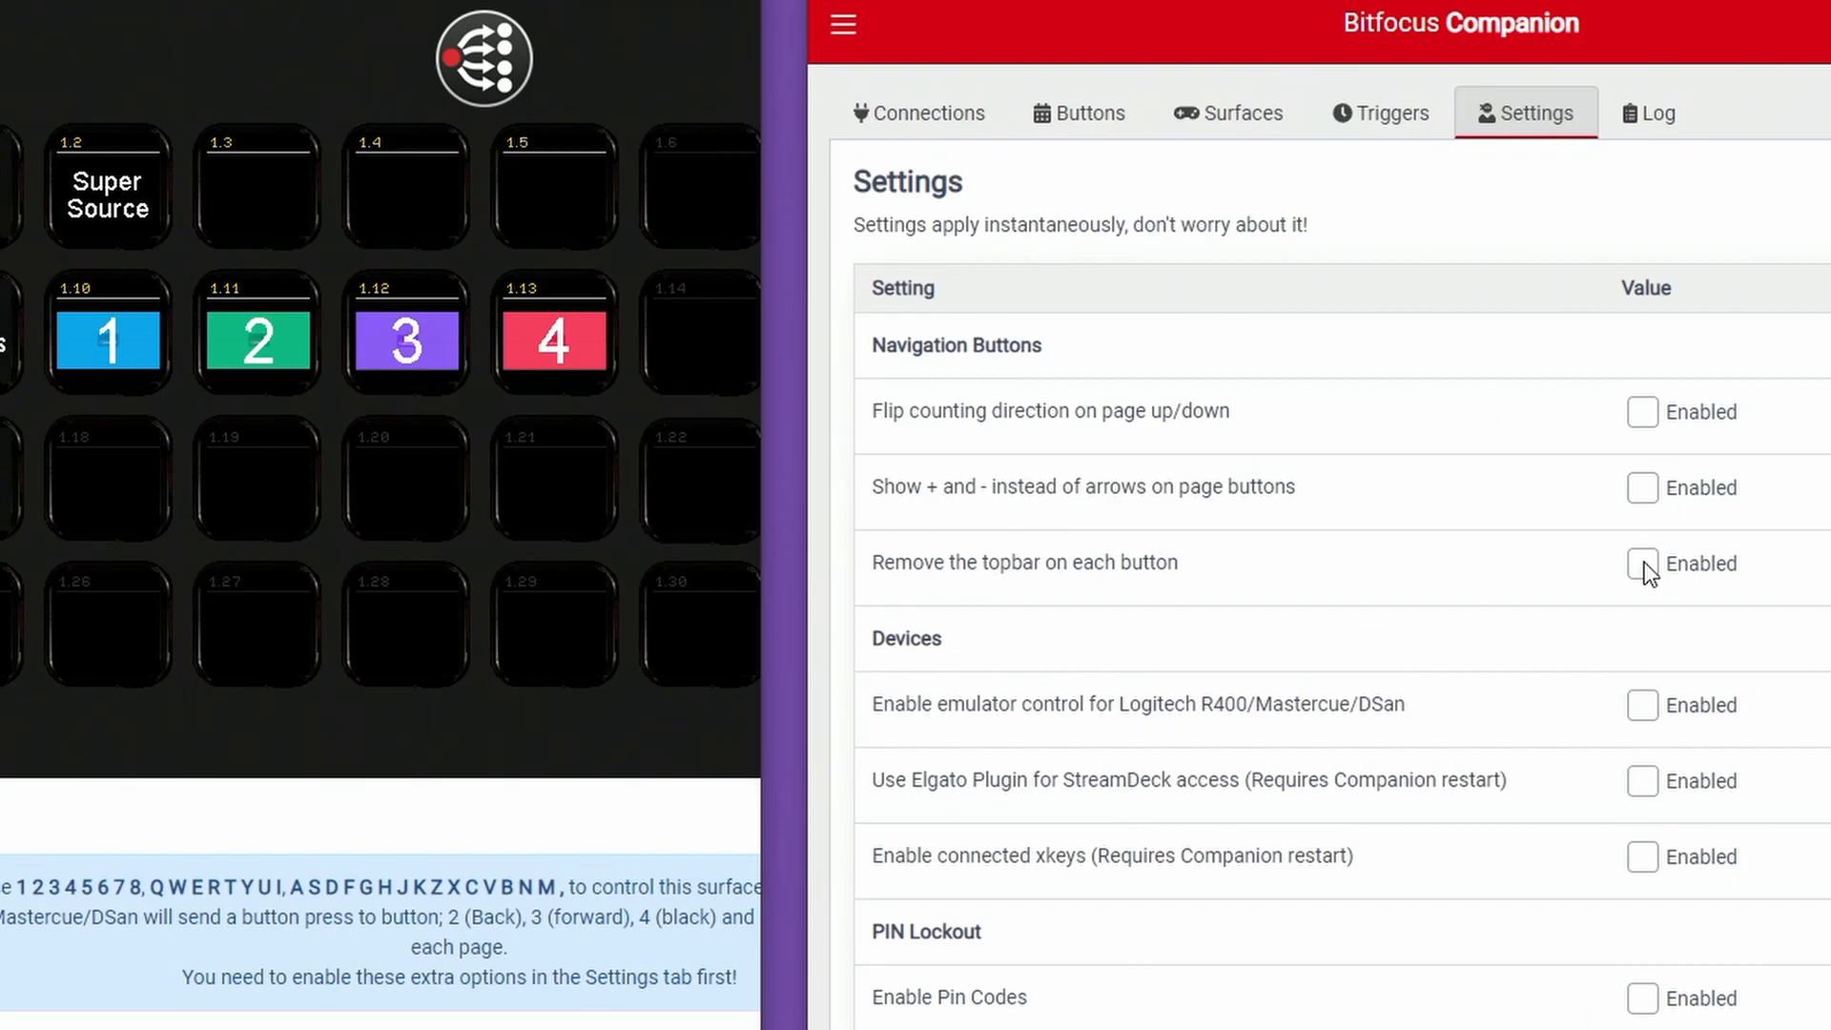
# Step: Toggle 'Remove the topbar on each button' on and off twice to compare button appearance
pyautogui.click(1642, 563)
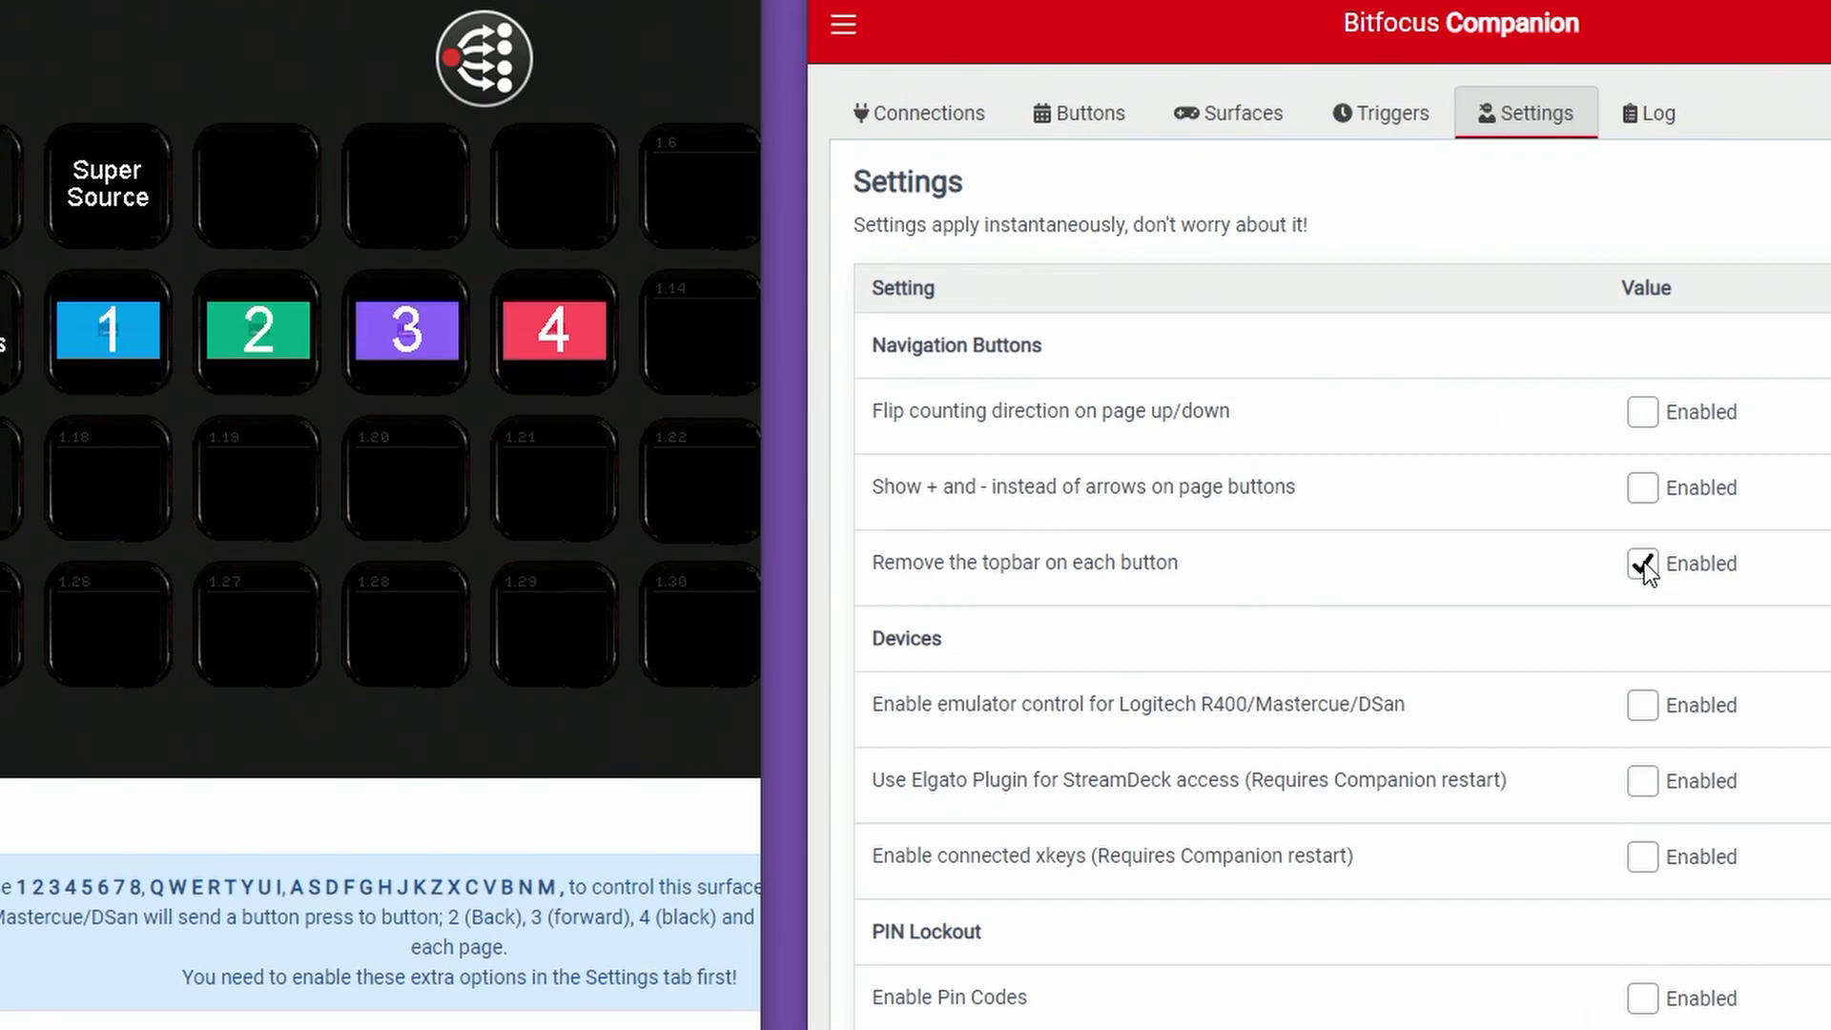
pyautogui.click(1642, 563)
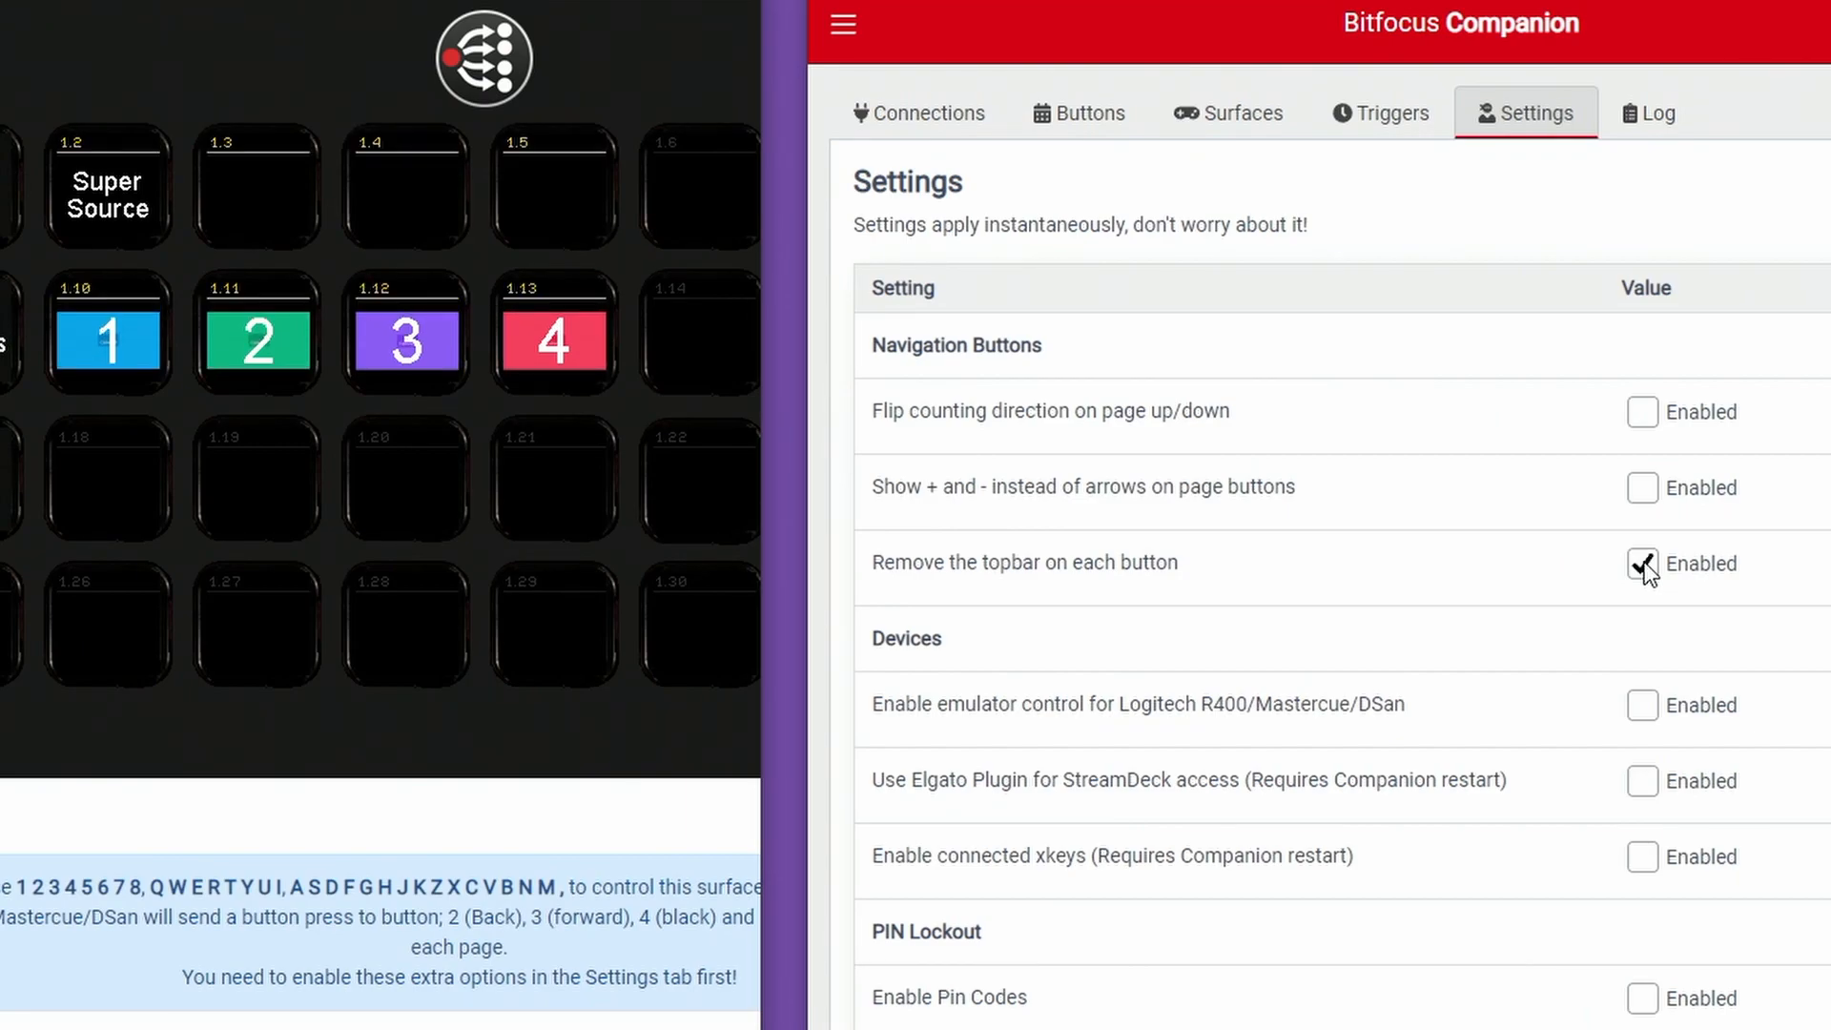
pyautogui.click(1642, 563)
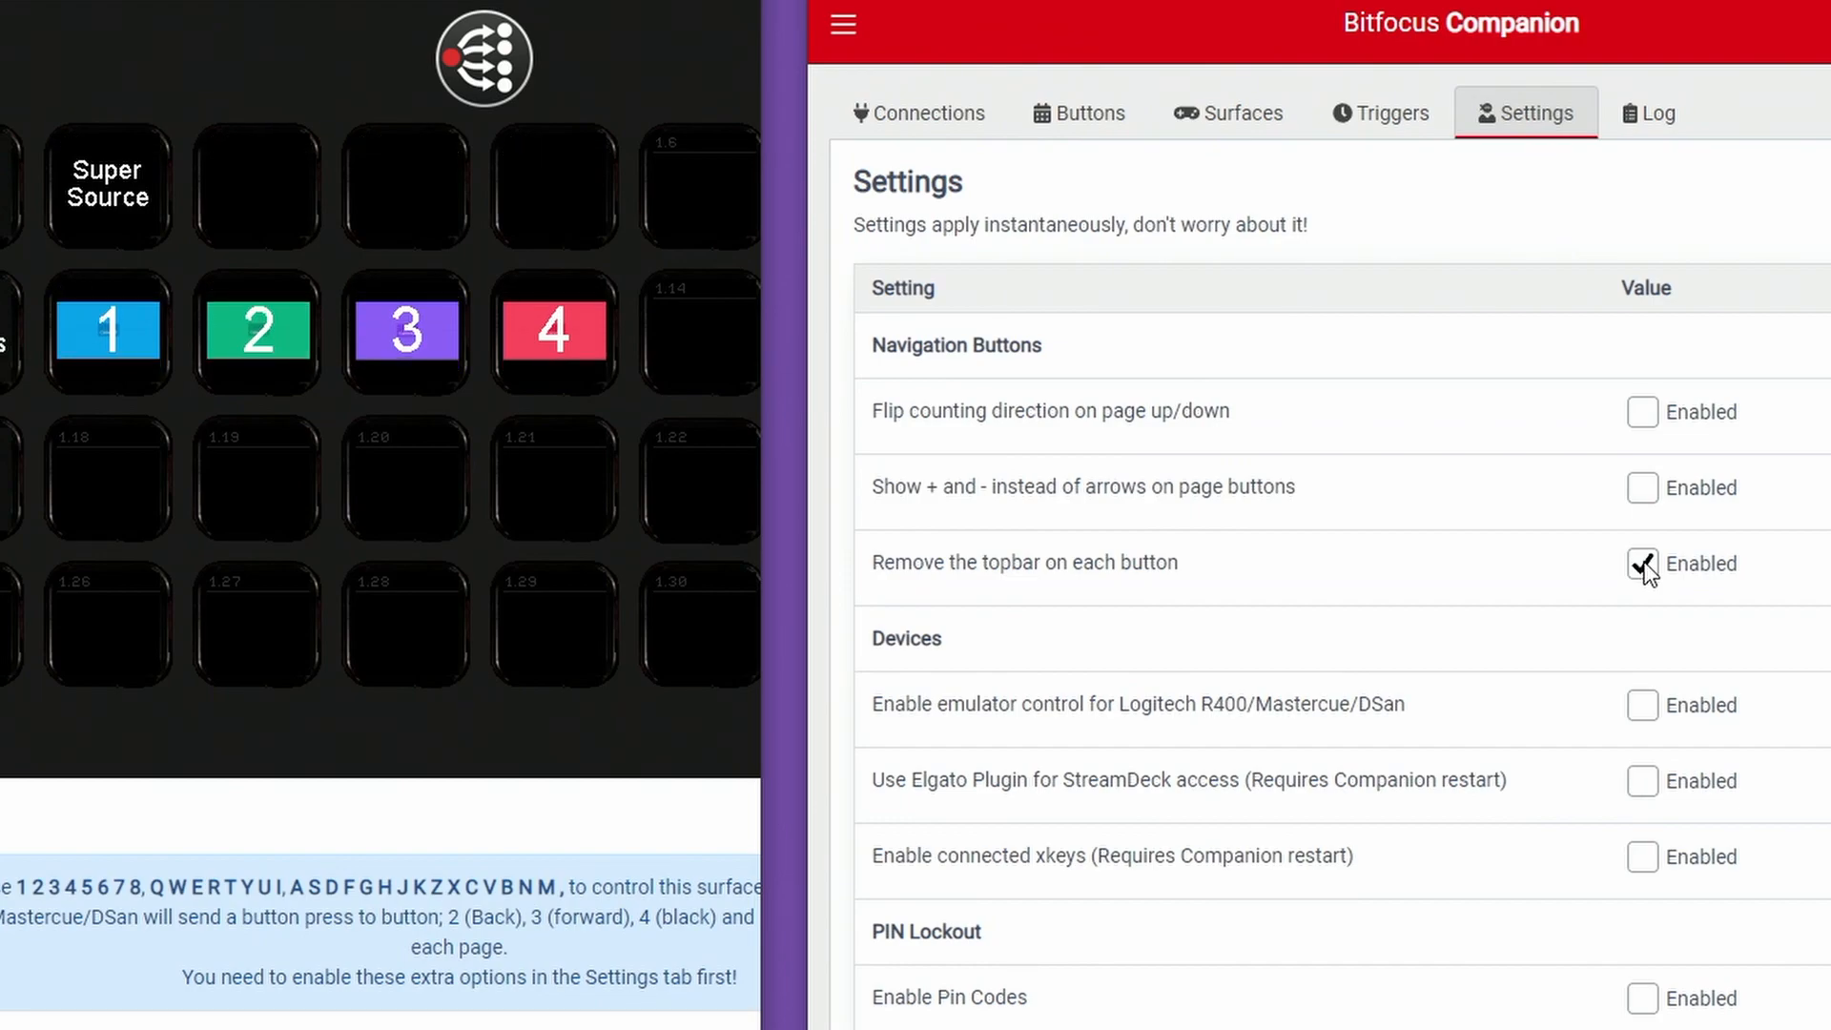
pyautogui.click(1642, 564)
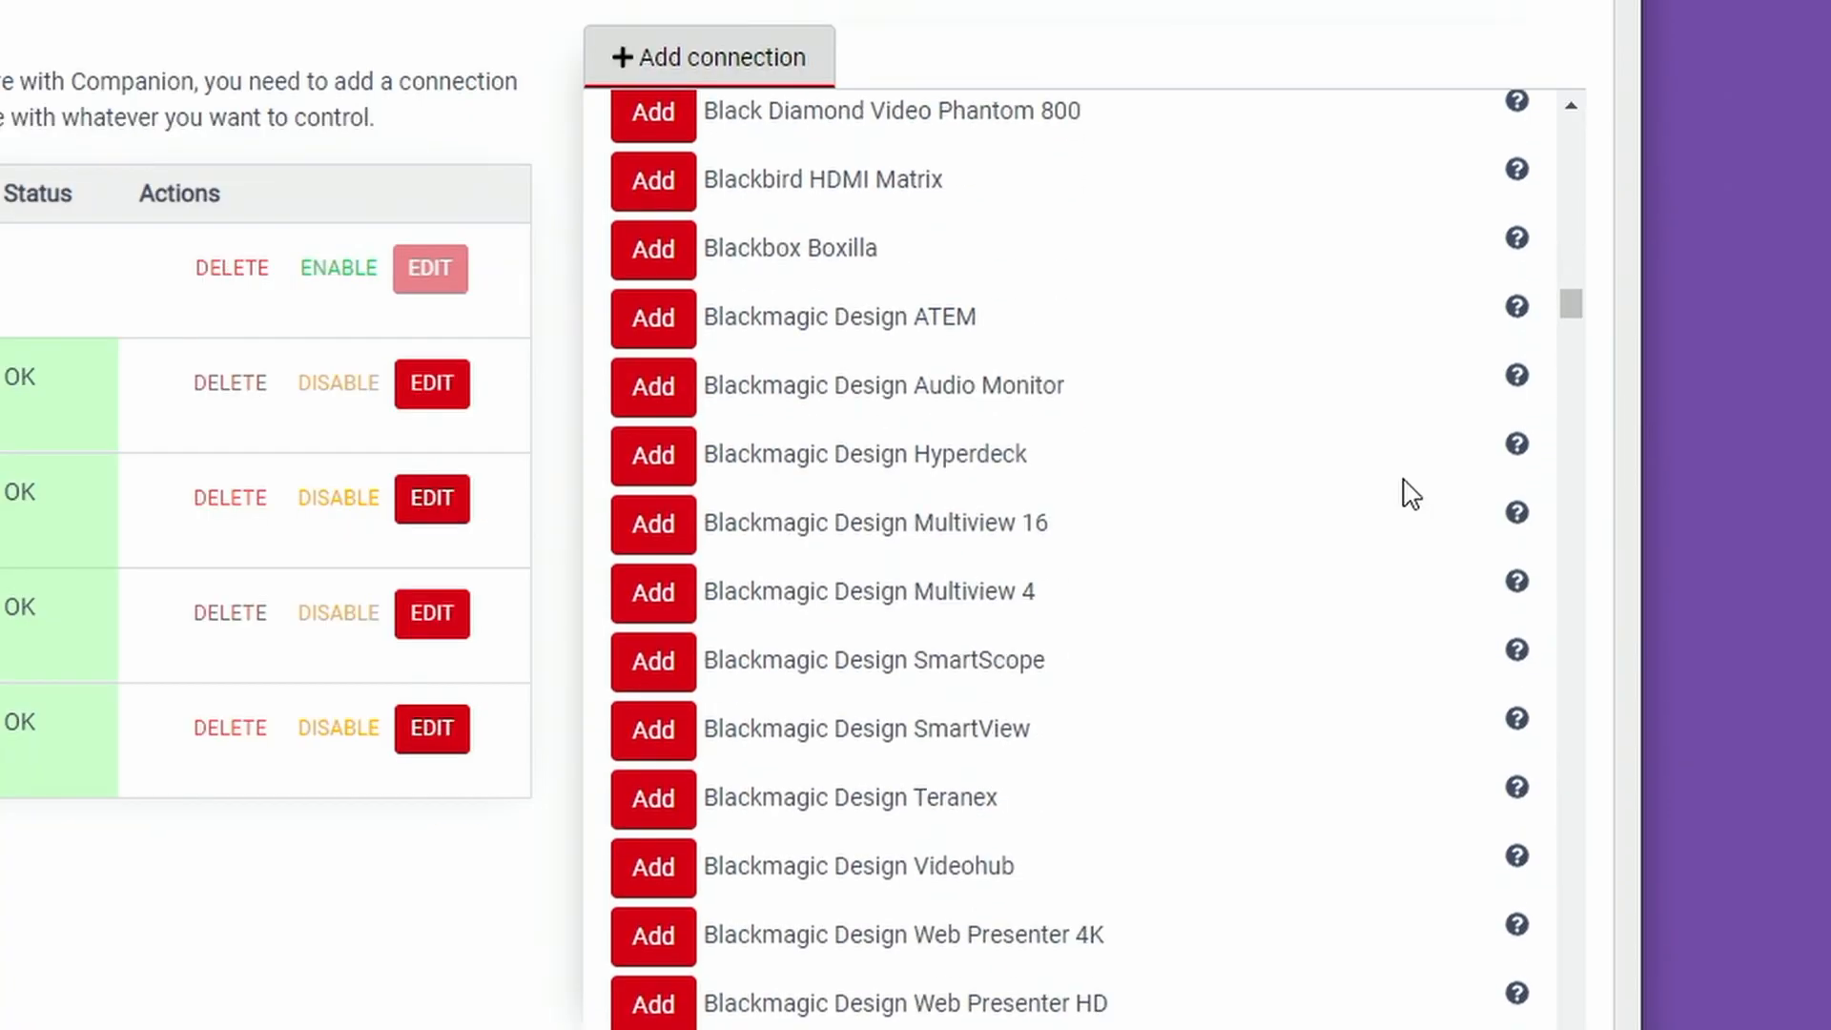
# Step: Search modules for 'h2r g' and add the Here to Record H2R Graphics connection
pyautogui.scroll(-3)
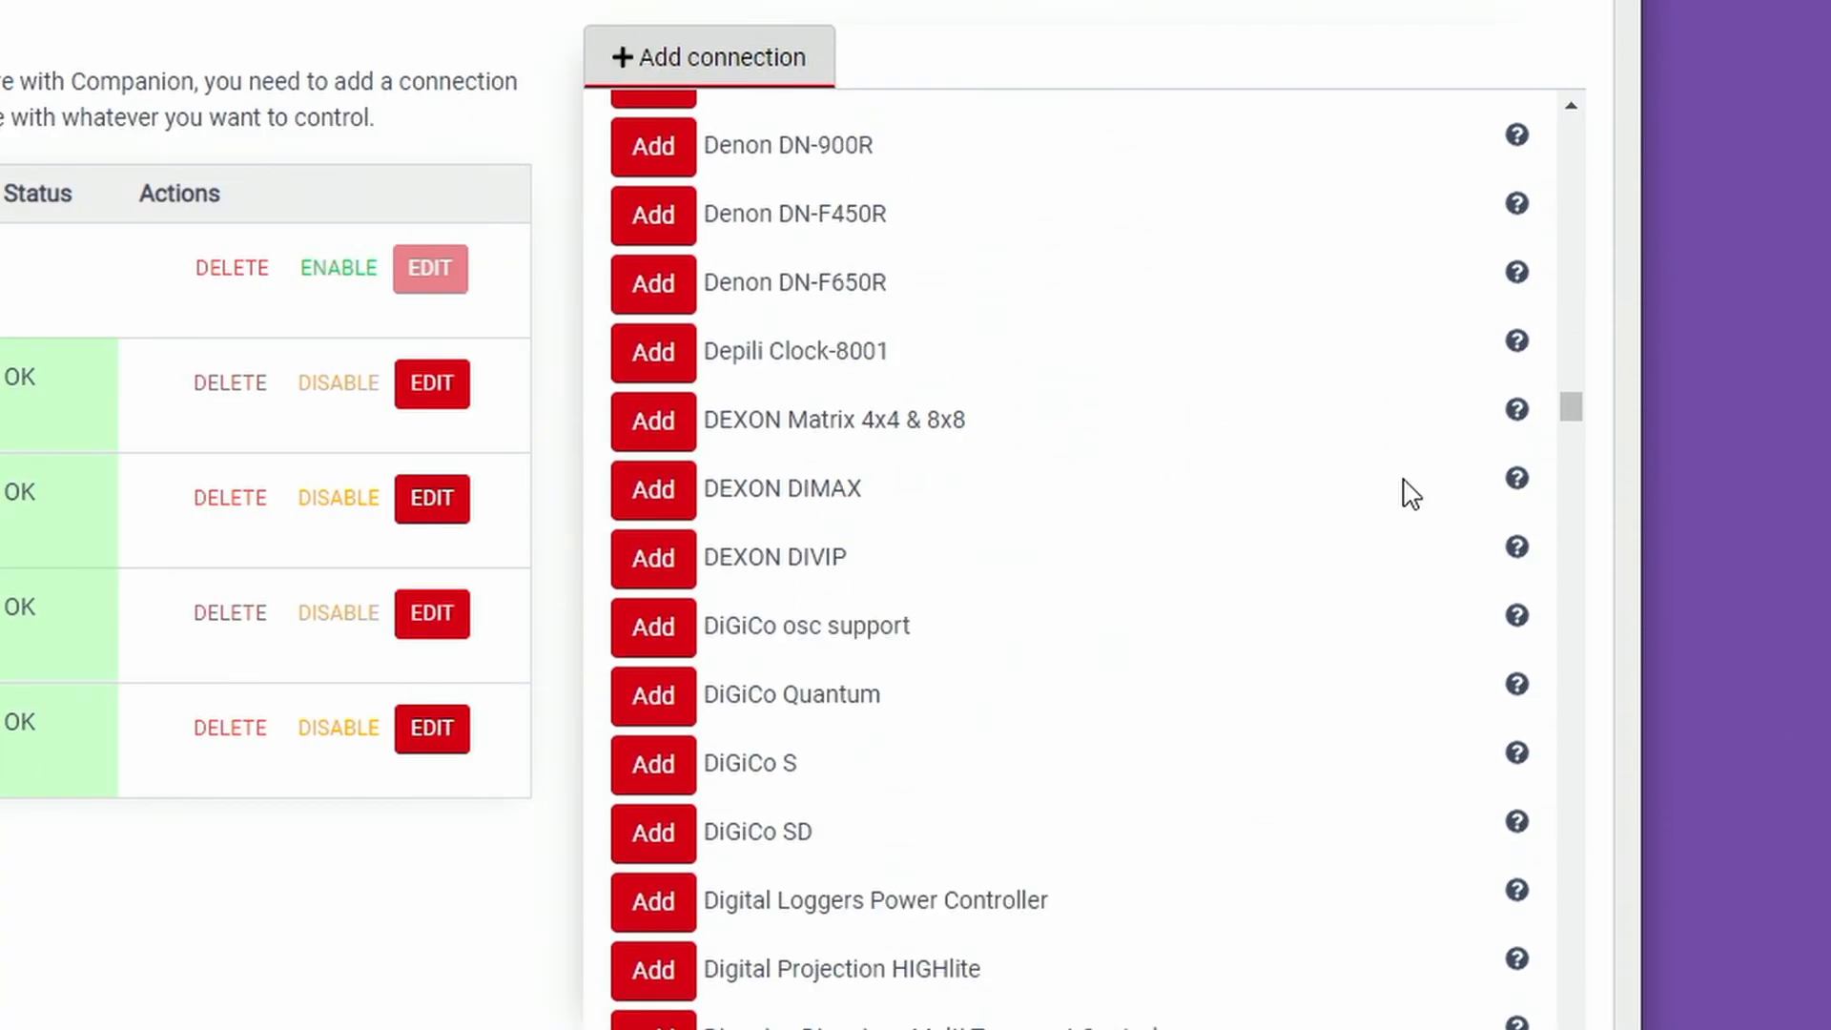
pyautogui.write('h2r g')
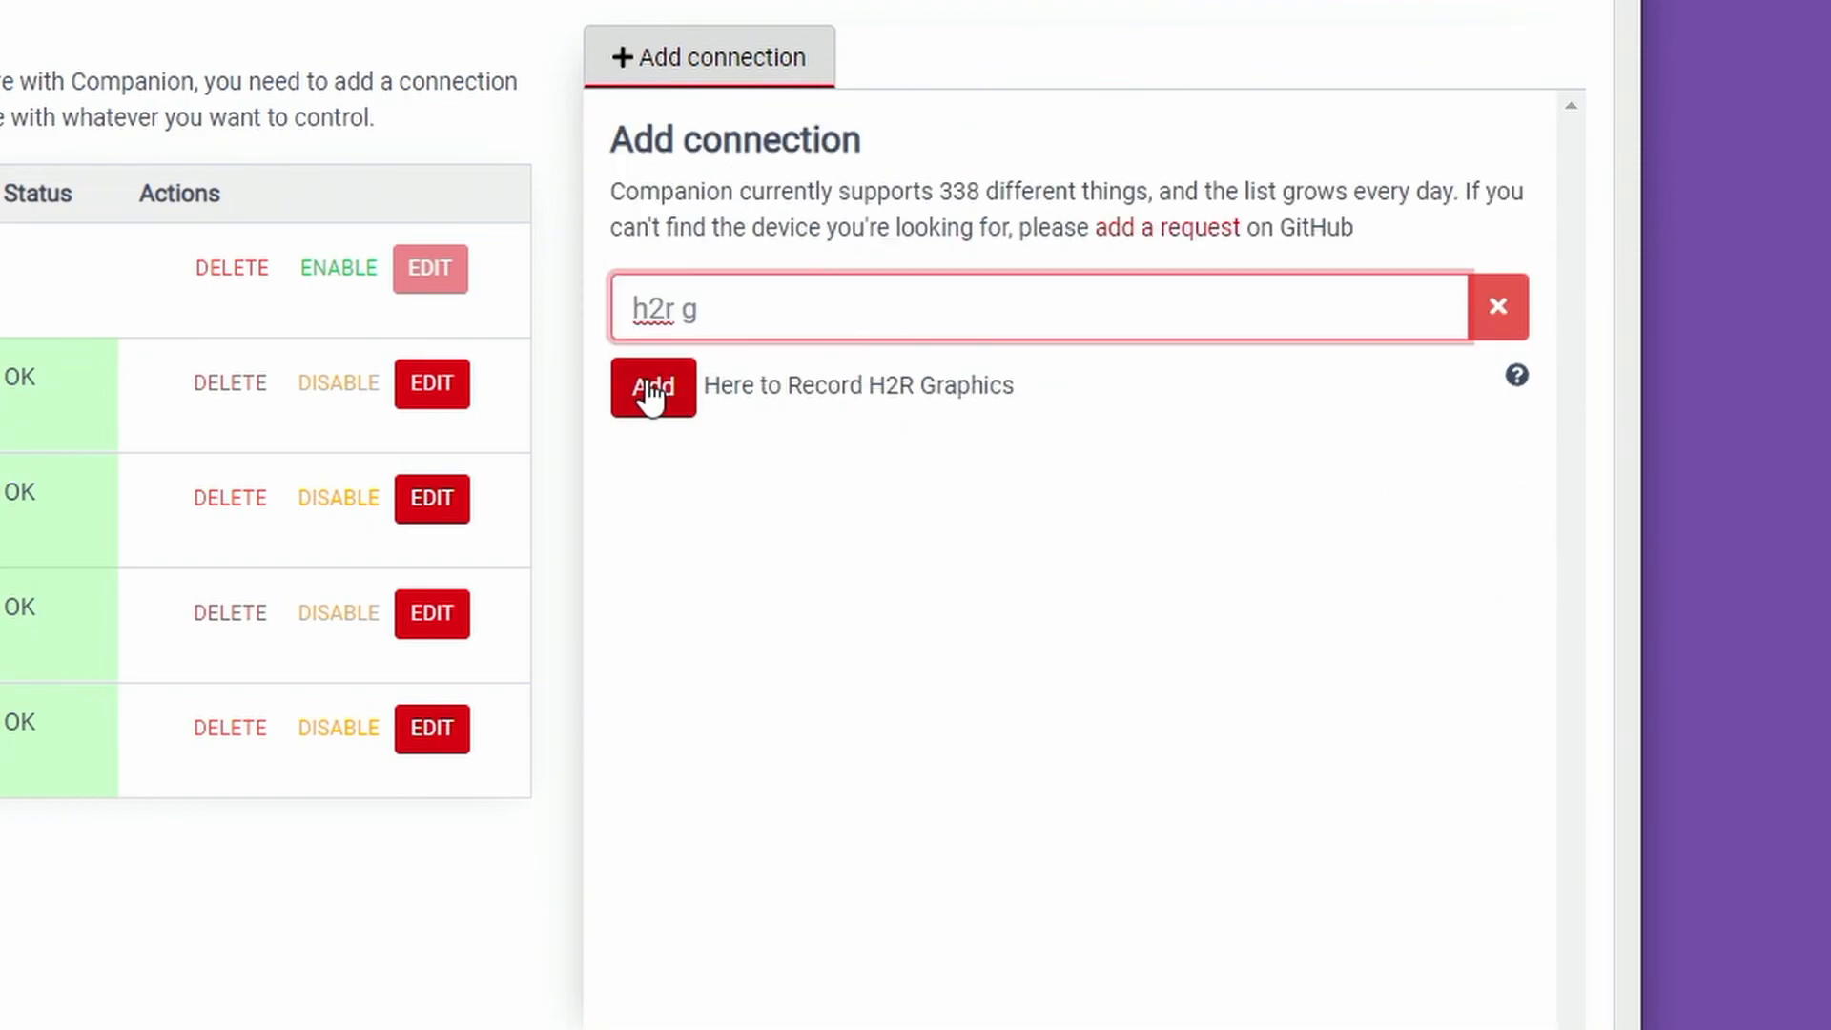
pyautogui.click(653, 386)
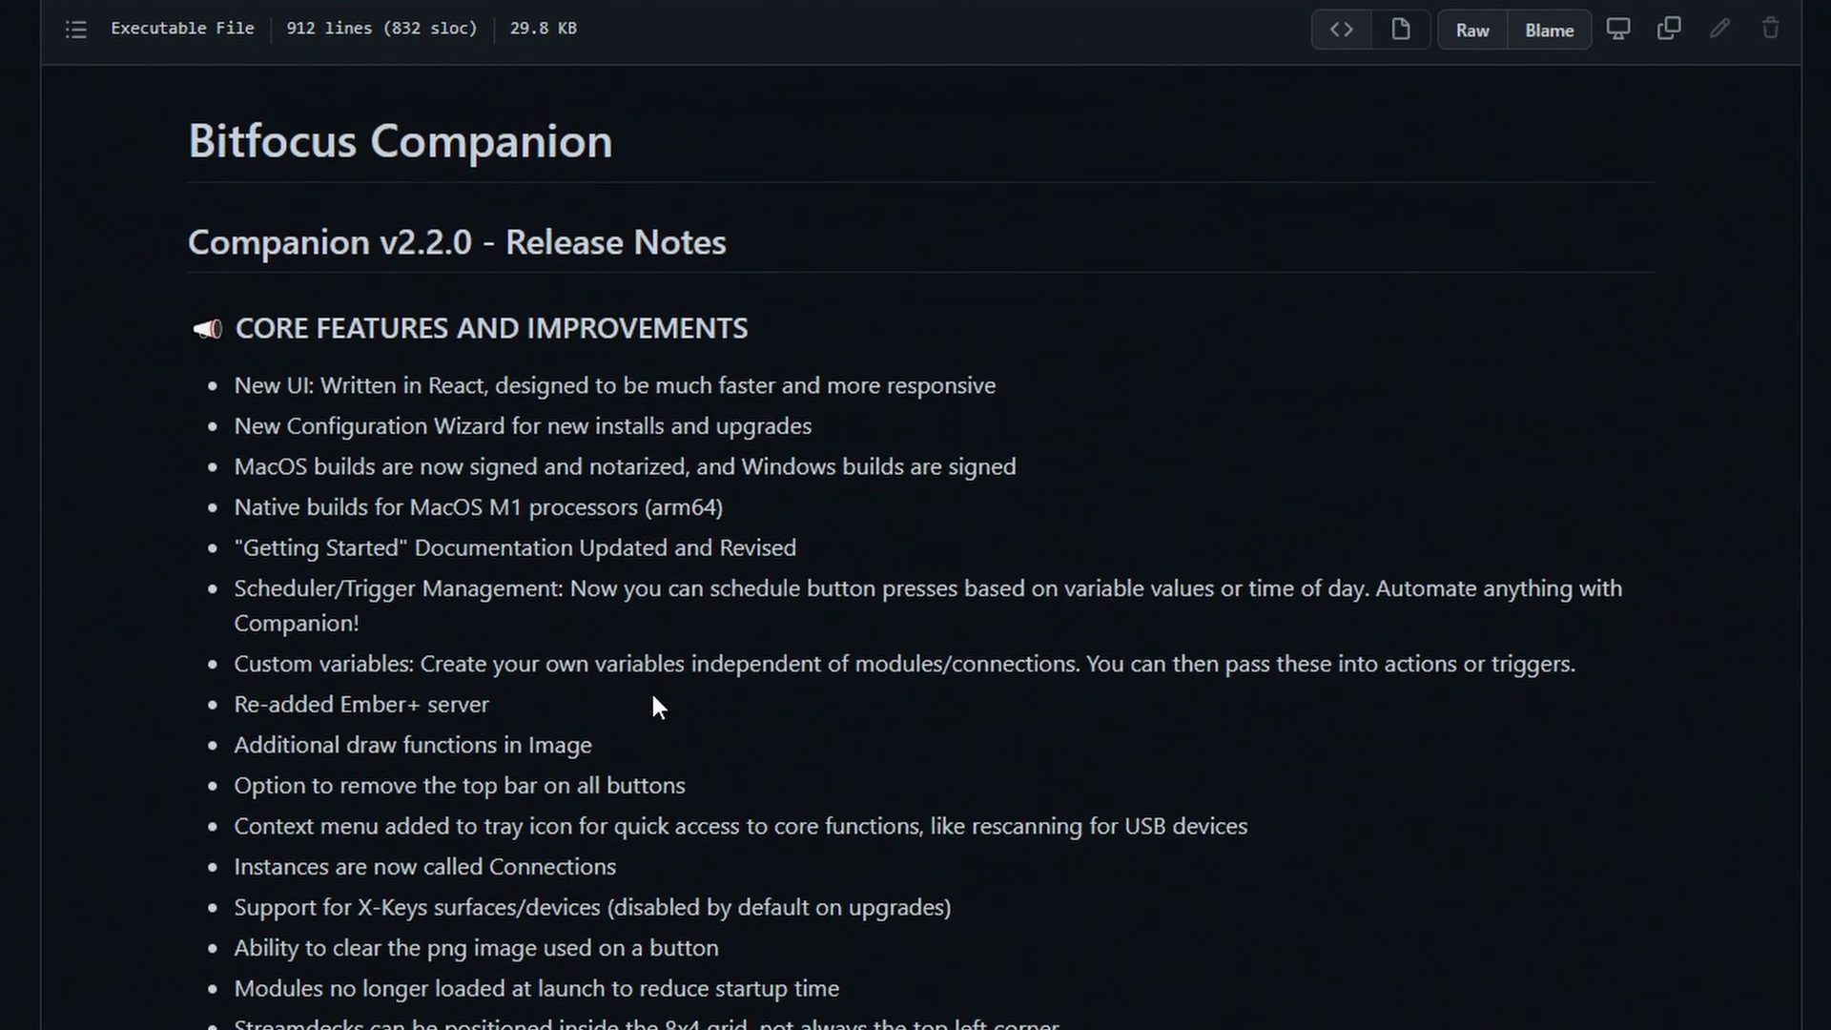
# Step: Scroll the v2.2.0 CHANGELOG.md through features, bug fixes and new modules
pyautogui.scroll(-3)
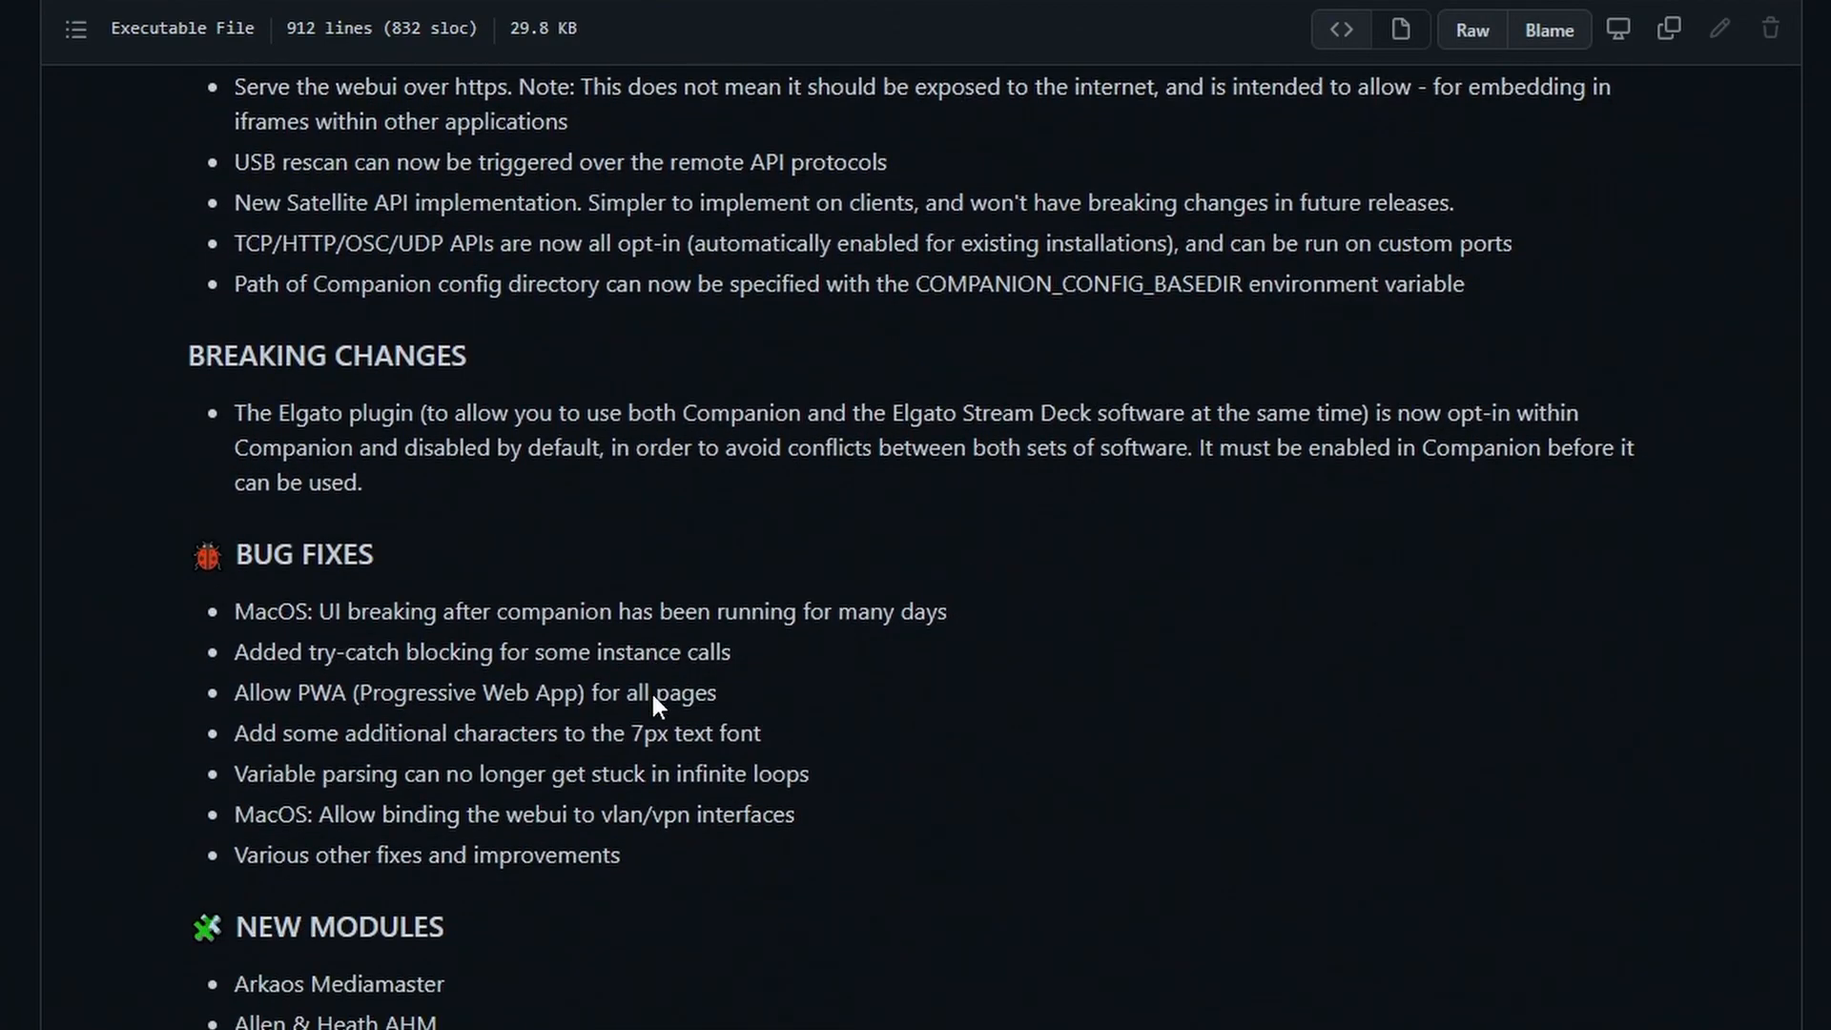
pyautogui.scroll(-3)
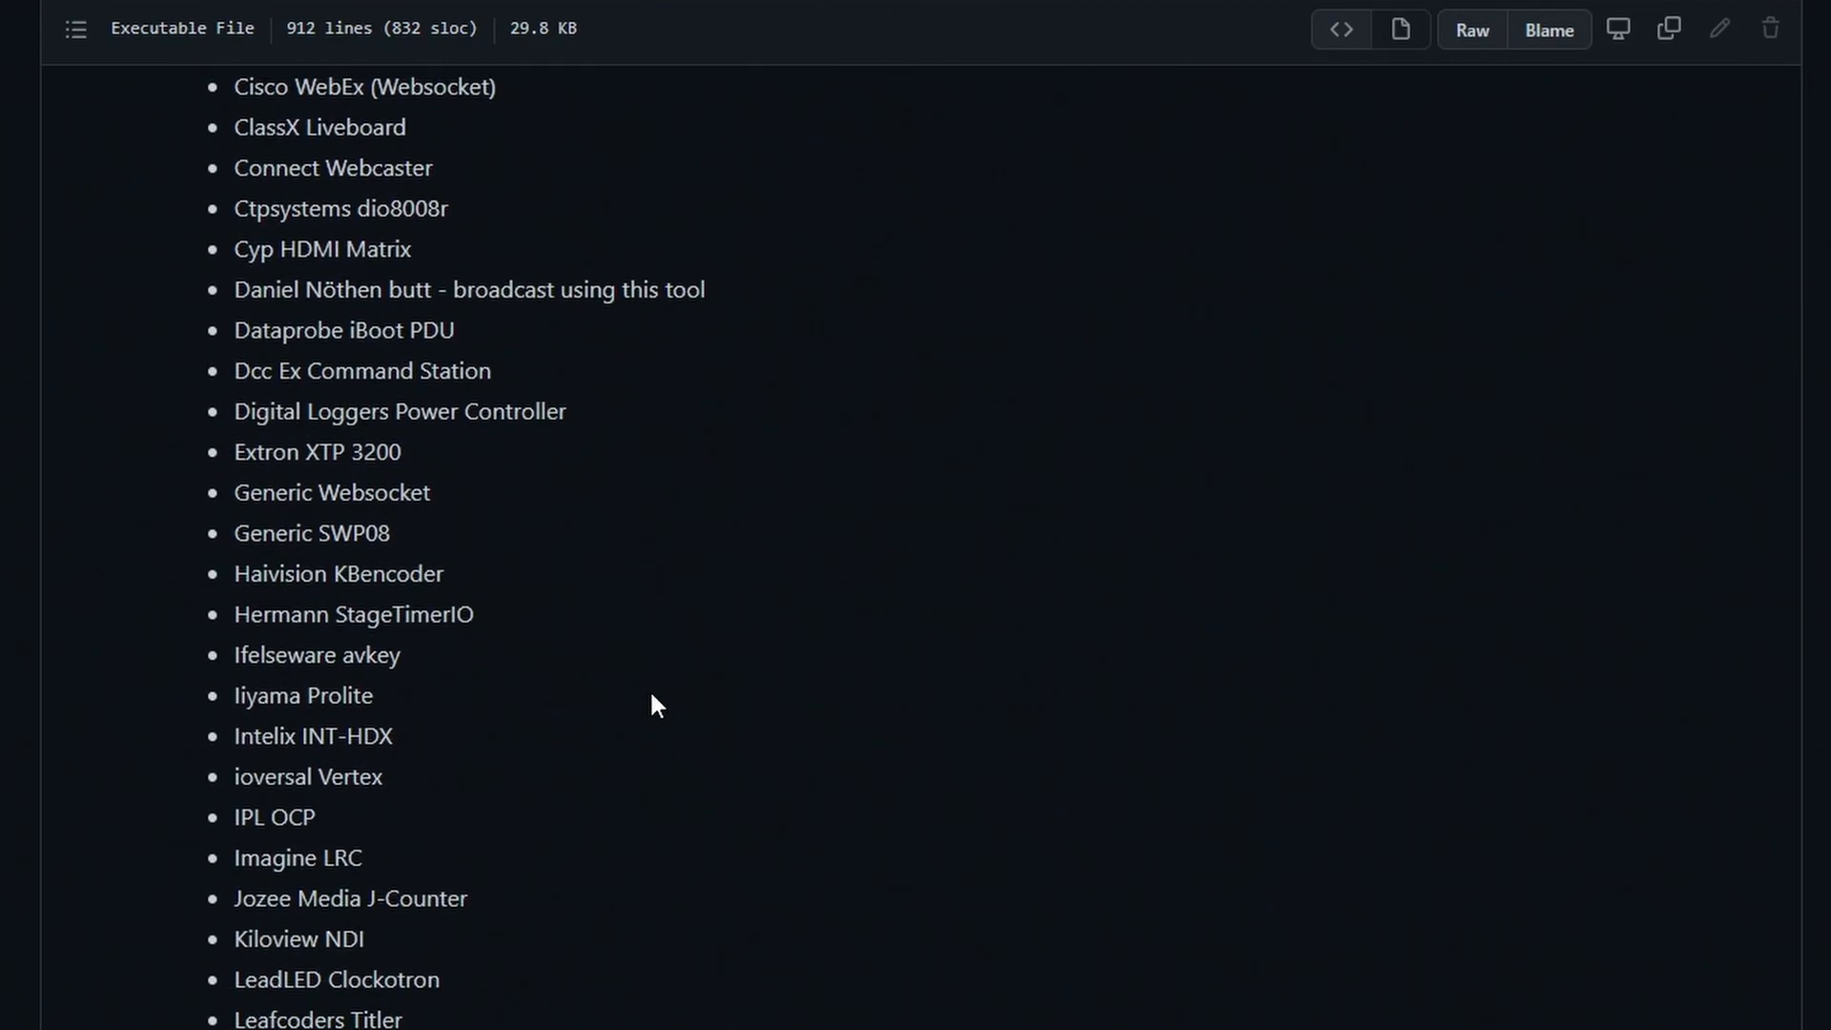
pyautogui.scroll(-3)
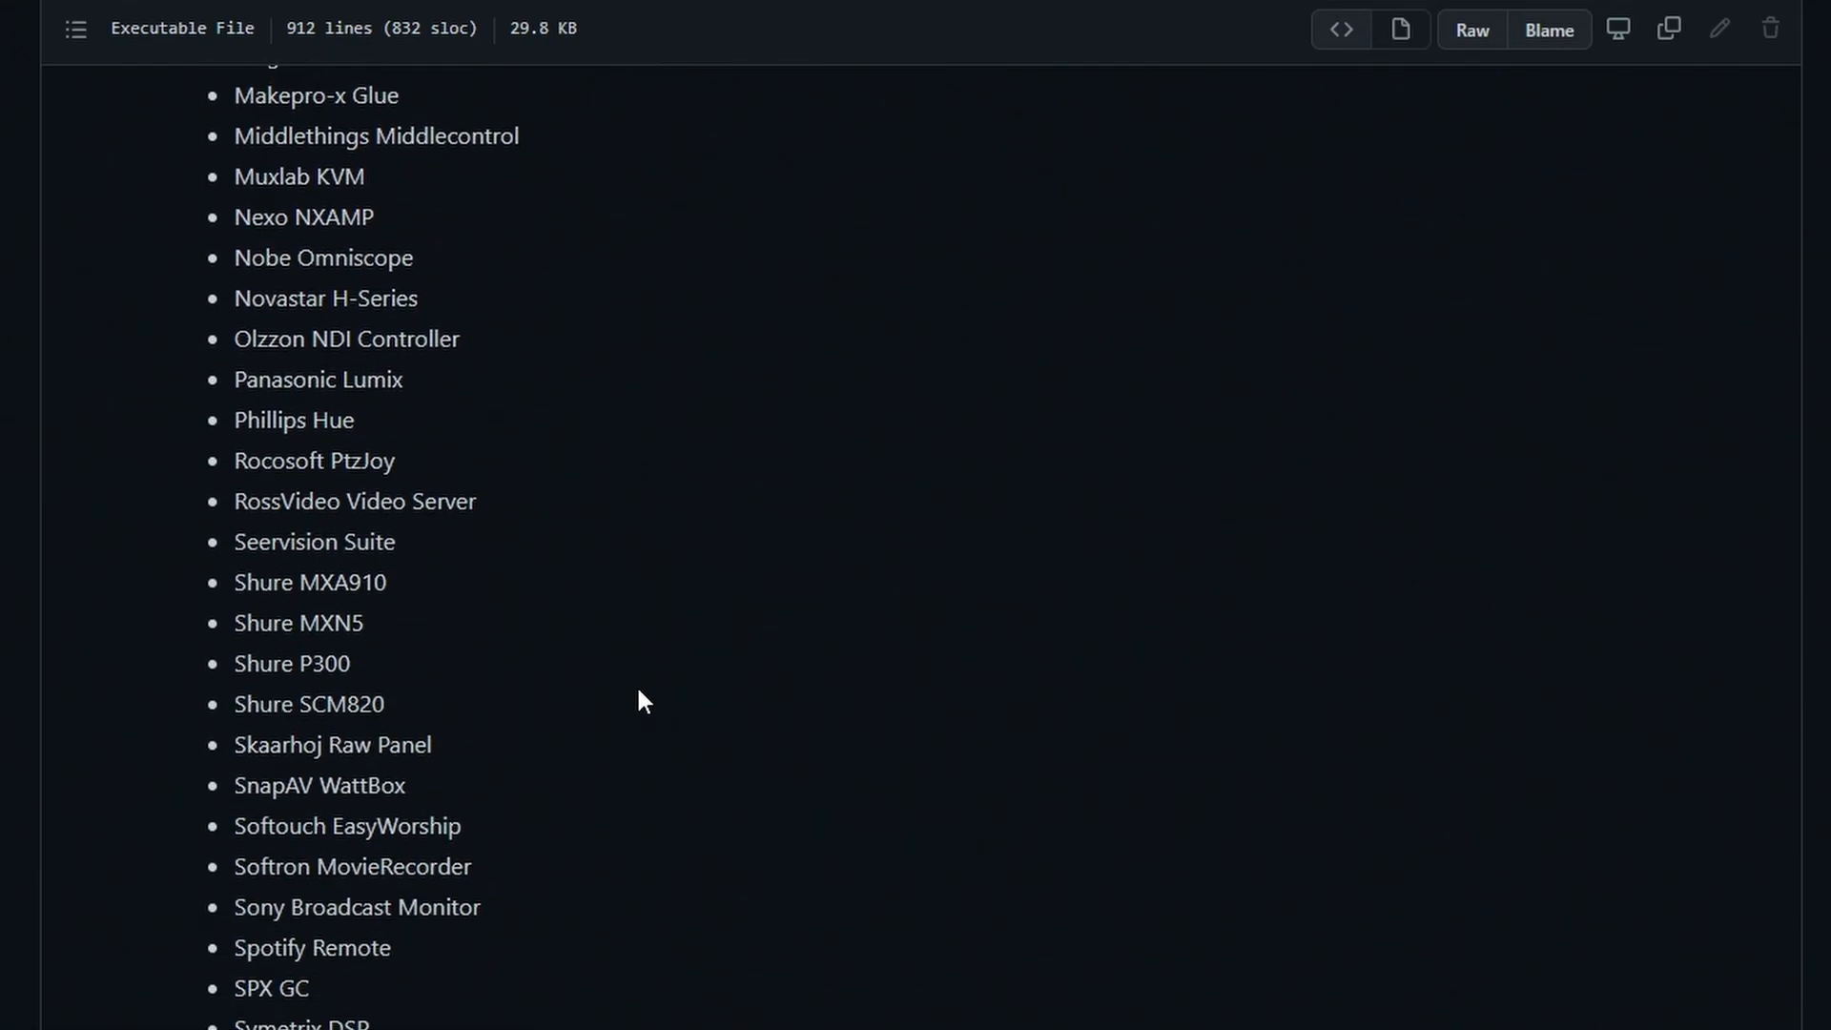
pyautogui.scroll(3)
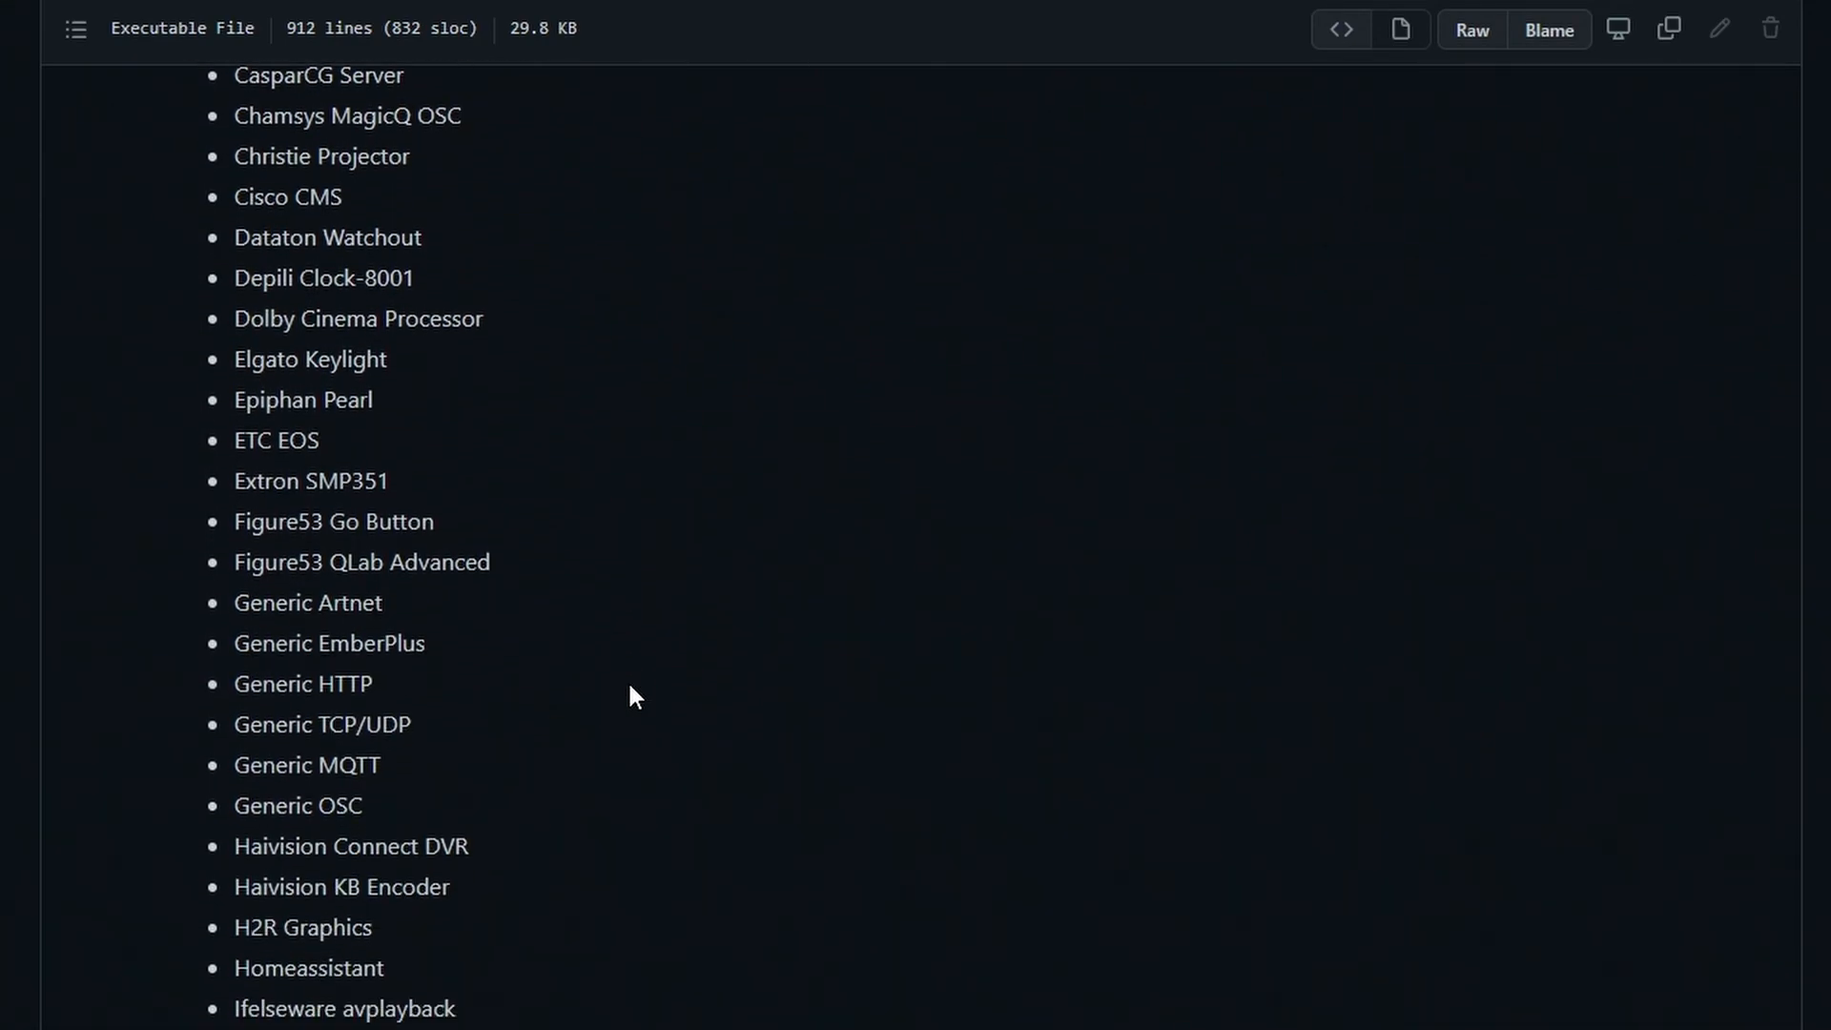
pyautogui.scroll(-3)
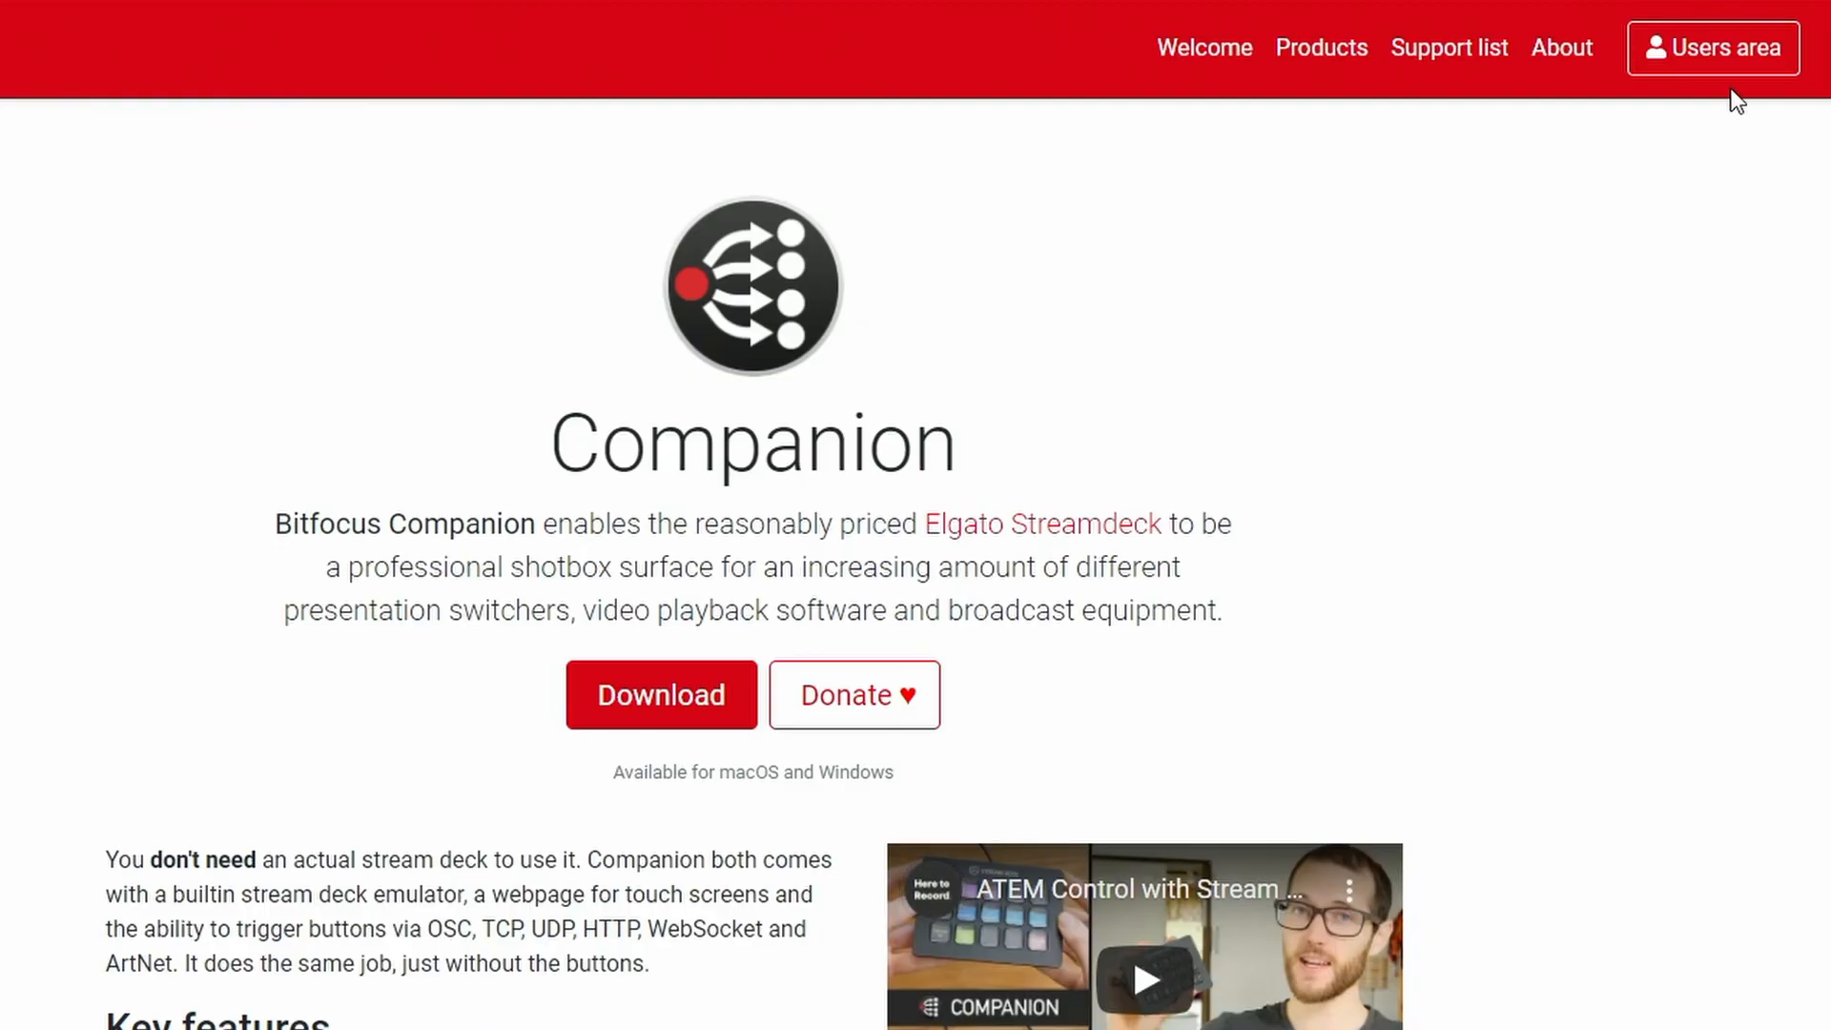
# Step: Go to the Users area and download the stable Companion 2.2.0 Windows build
pyautogui.click(1712, 47)
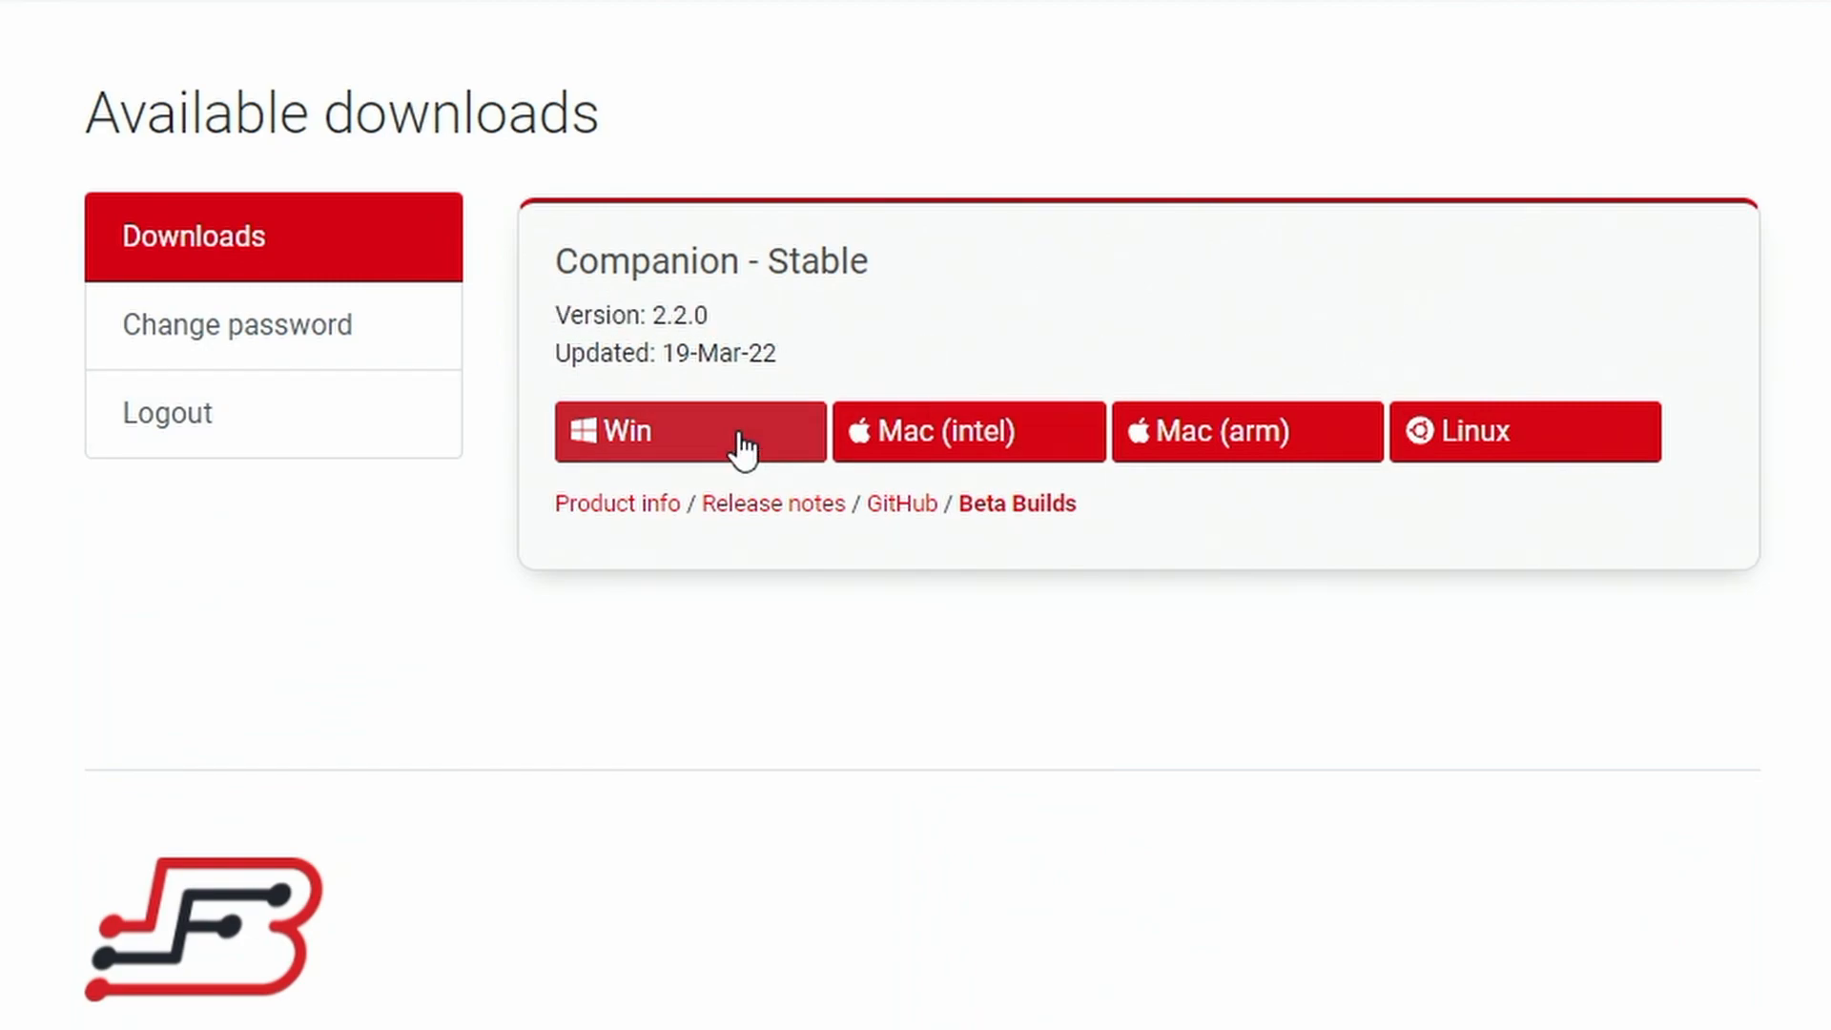
pyautogui.click(689, 431)
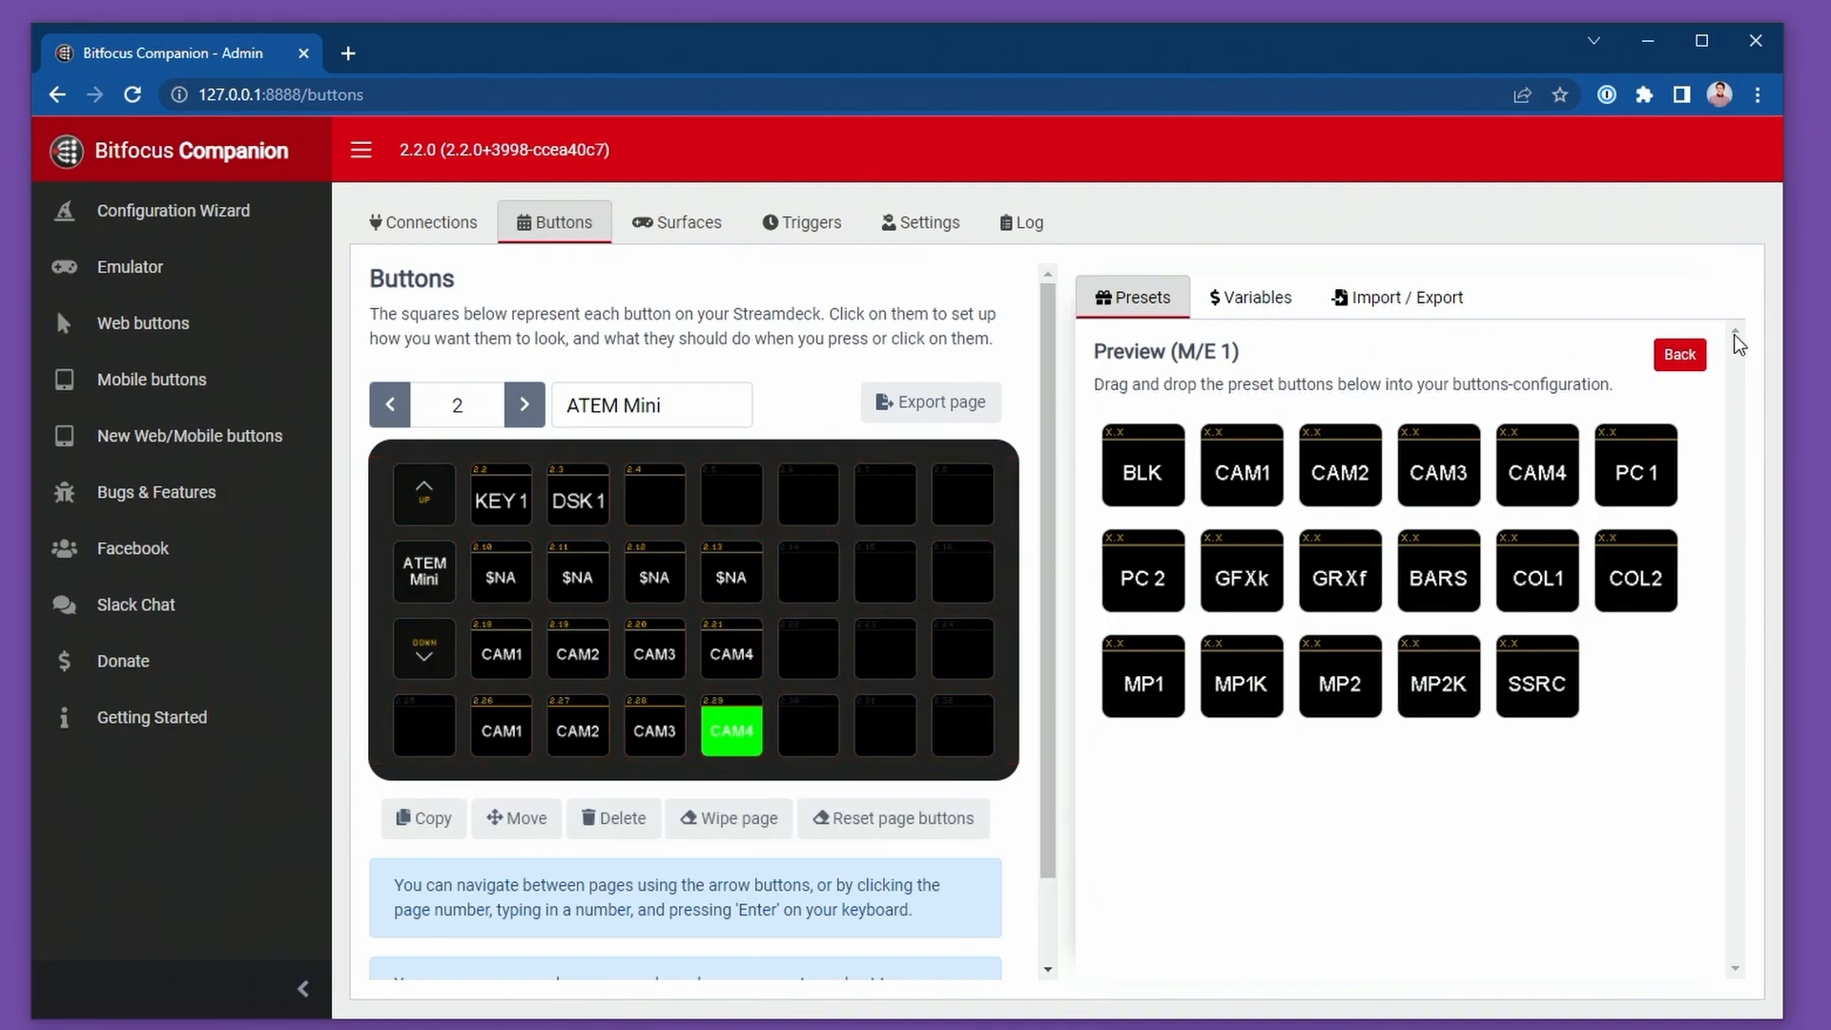